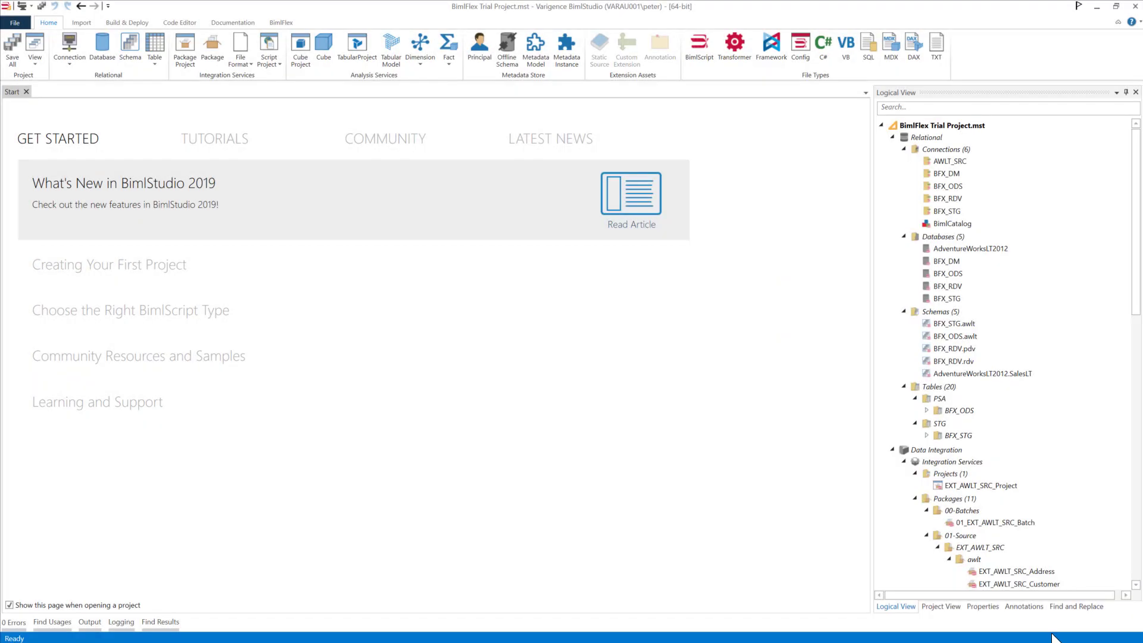
mouse_move(492, 169)
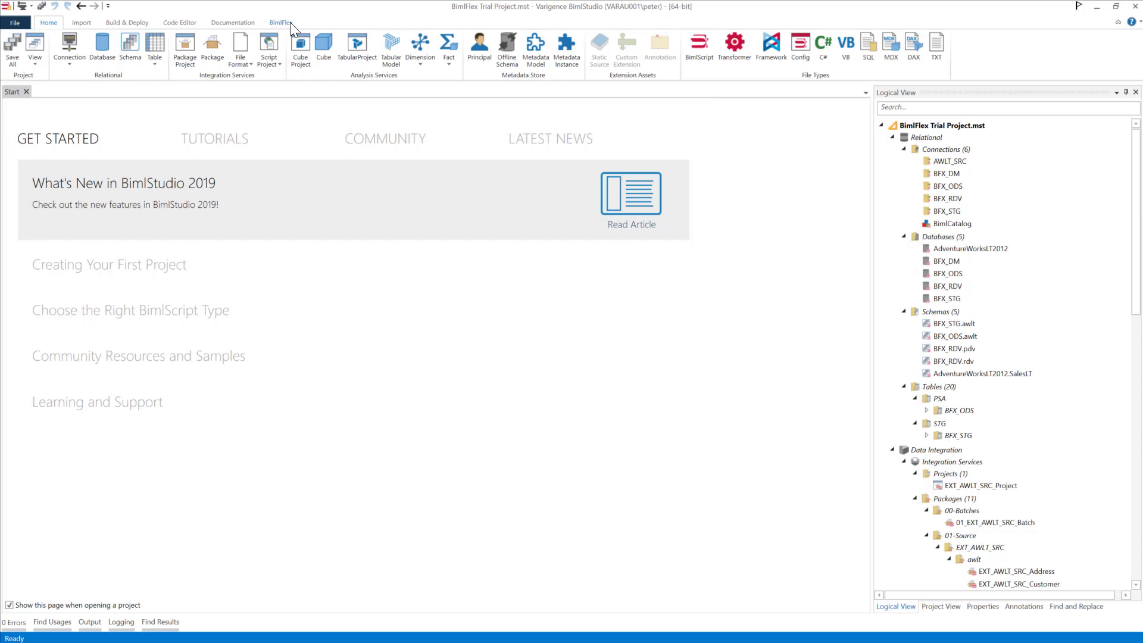
Step: Switch to the BimlFlex ribbon tab to show the trial project's metadata connection settings
click(279, 22)
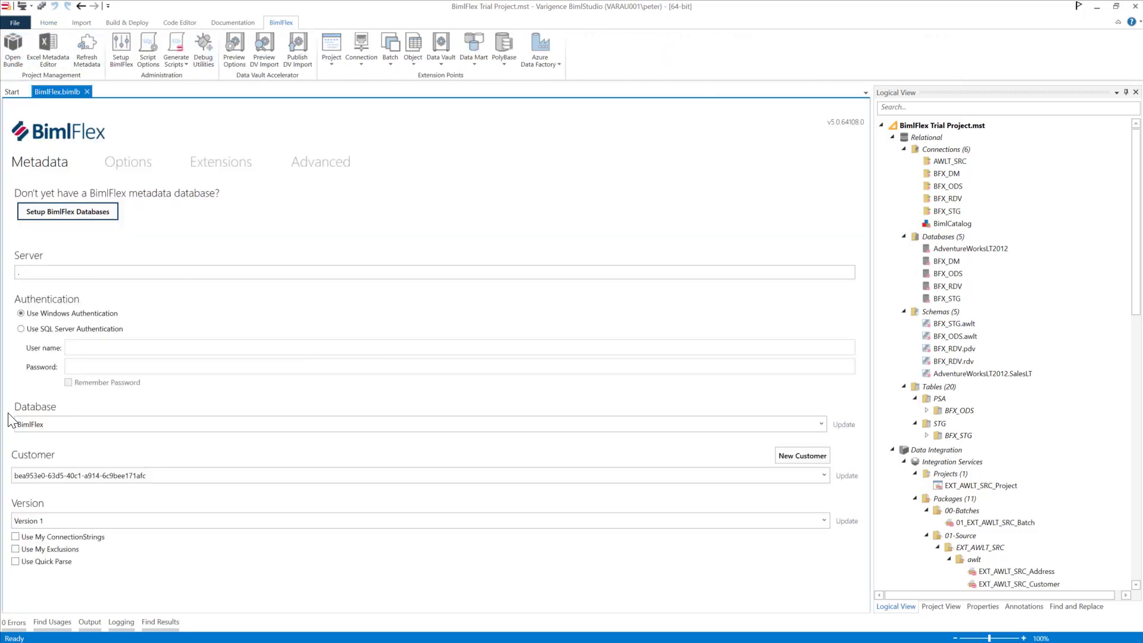
mouse_move(172, 547)
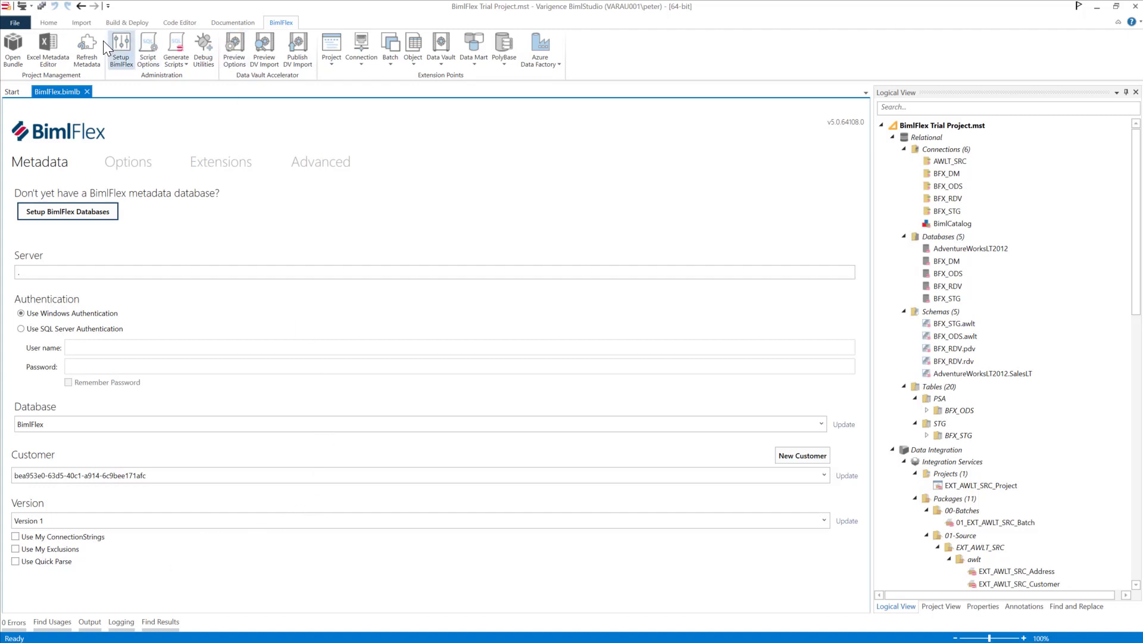
mouse_move(85, 48)
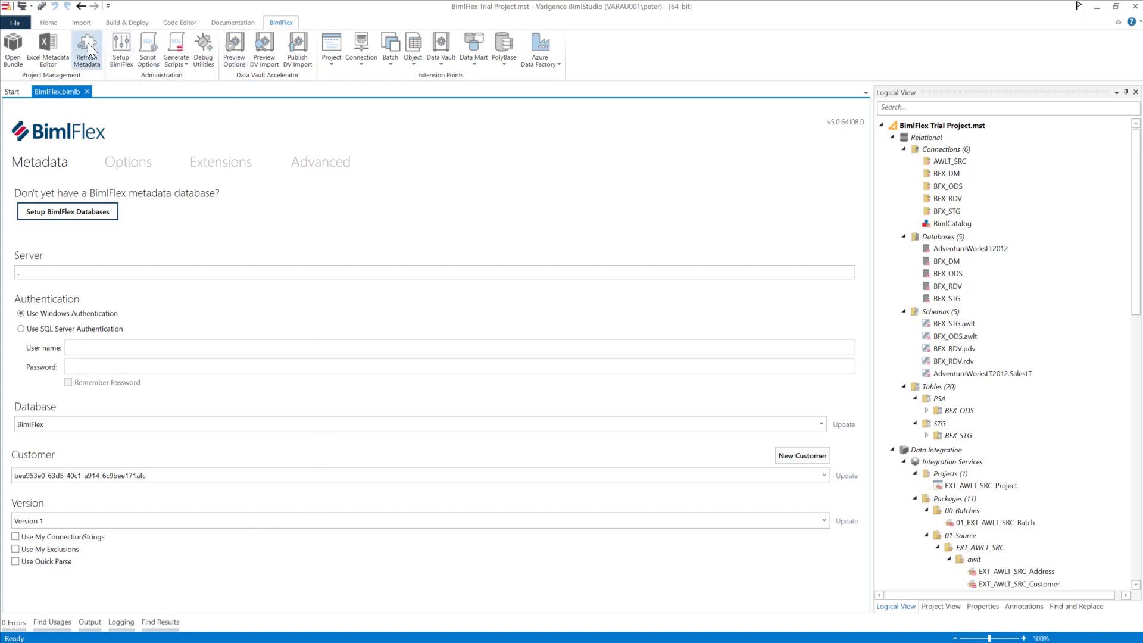
Step: Refresh the BimlFlex metadata, browse the Logical View, and collapse the BFX_RDV tables folder
click(86, 50)
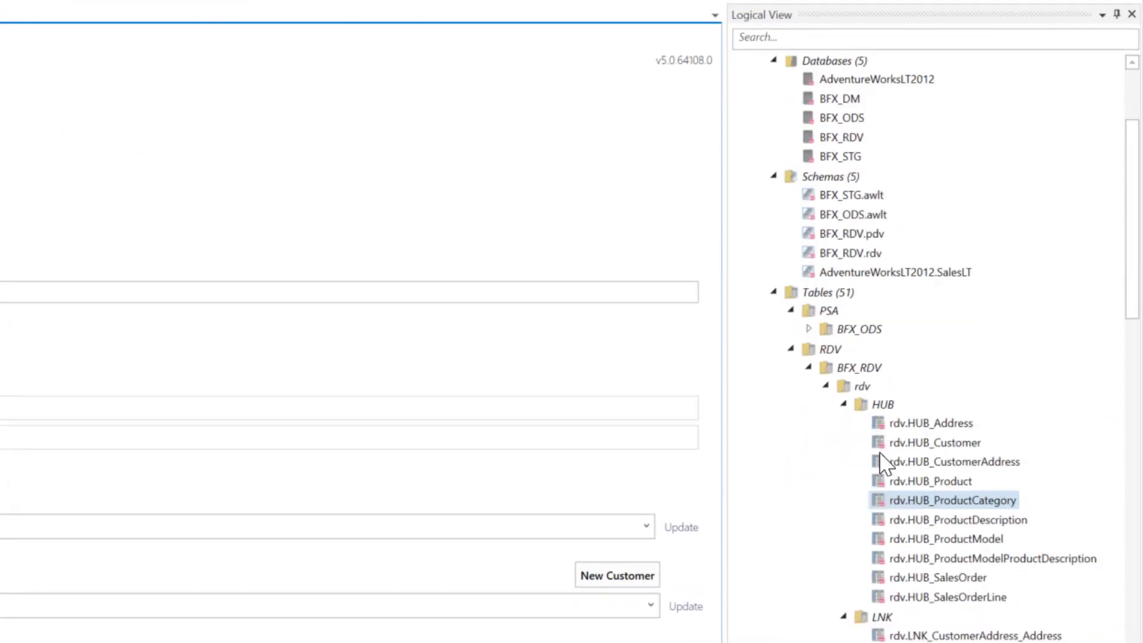
scroll(down, 3)
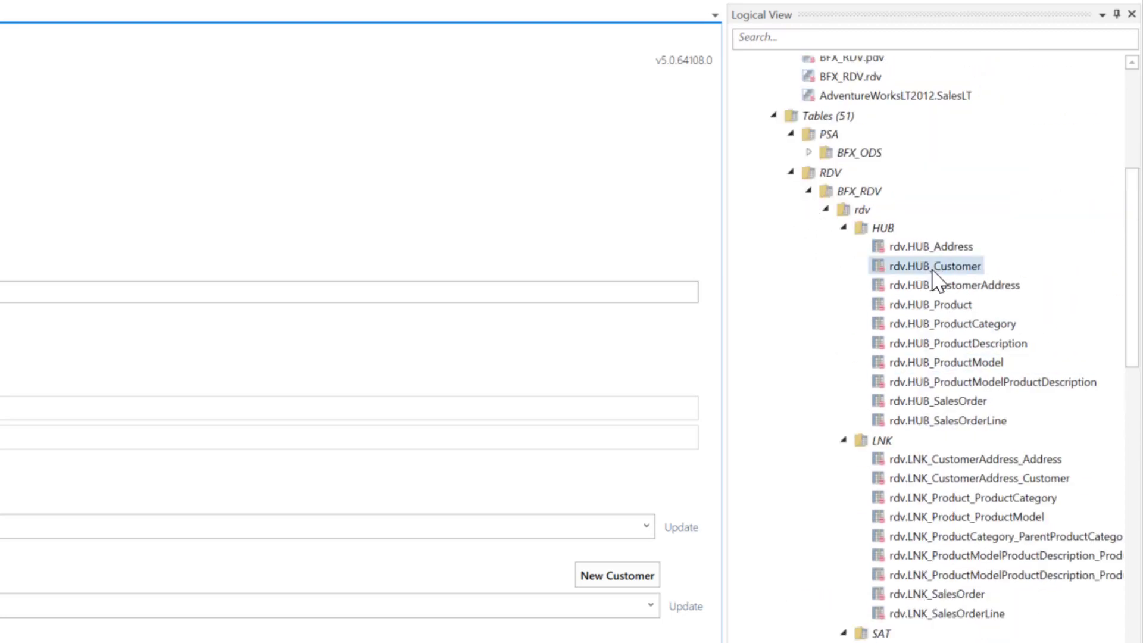
scroll(down, 3)
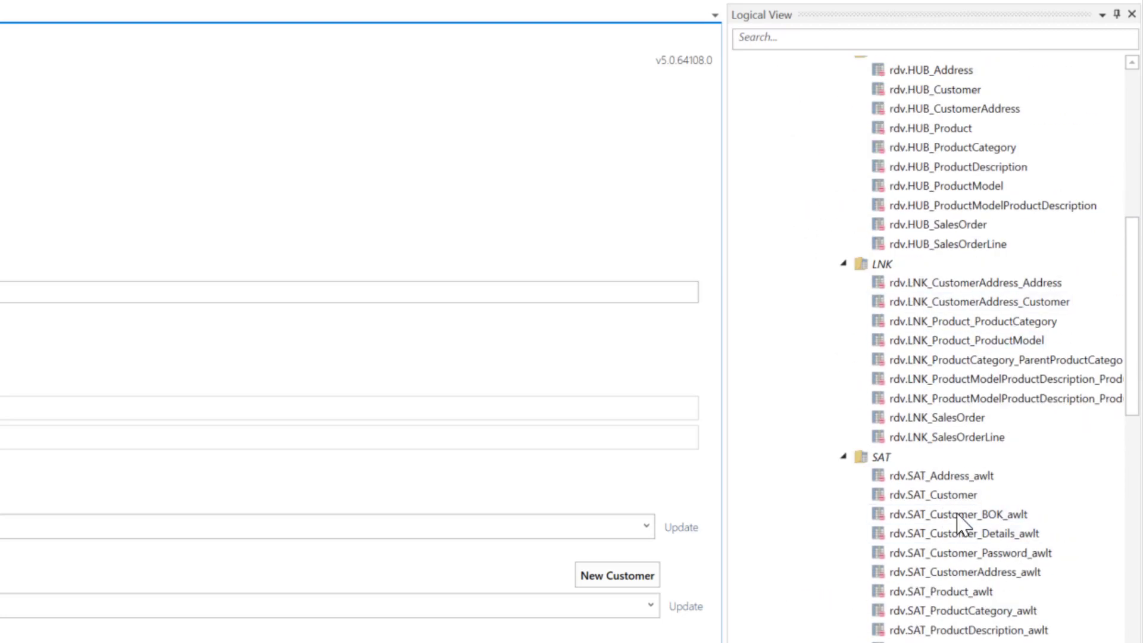
mouse_move(974, 596)
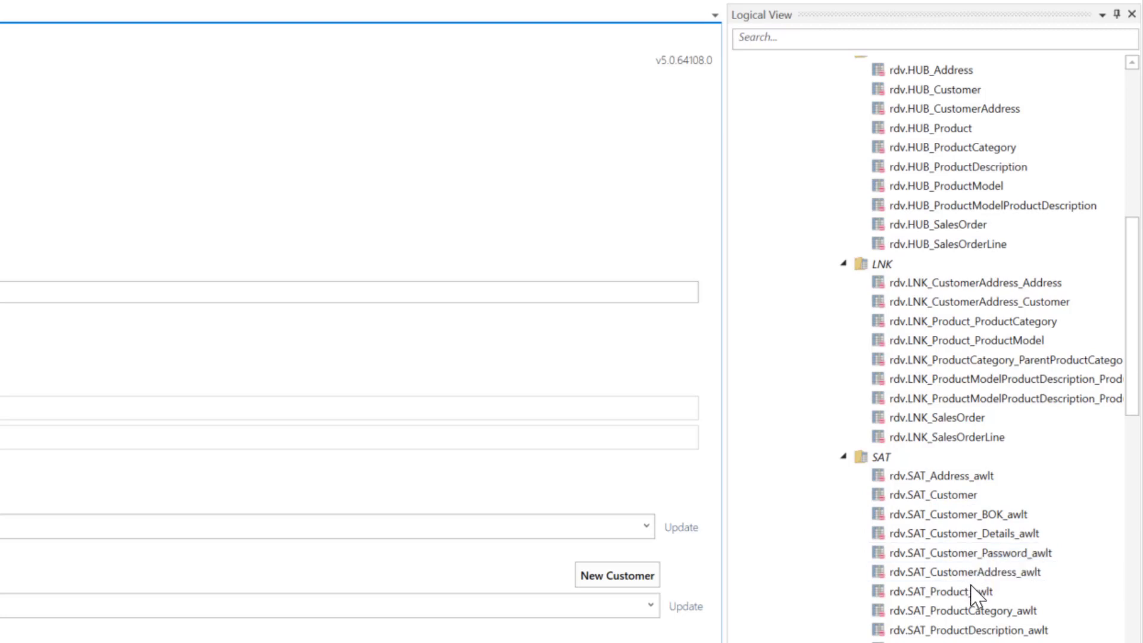
mouse_move(867, 306)
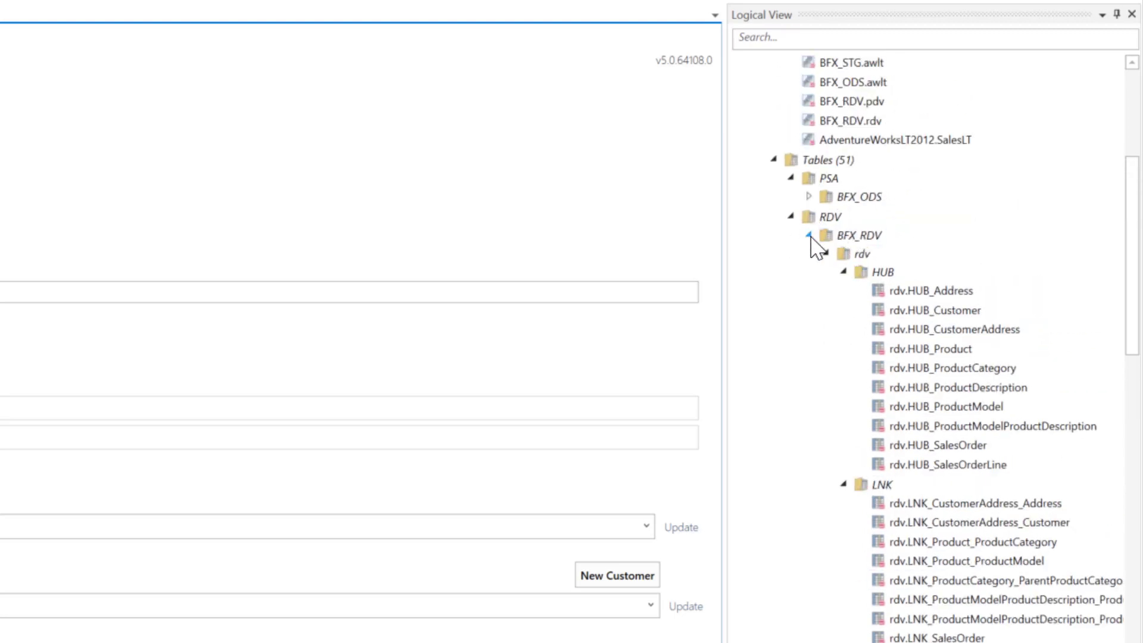
click(808, 234)
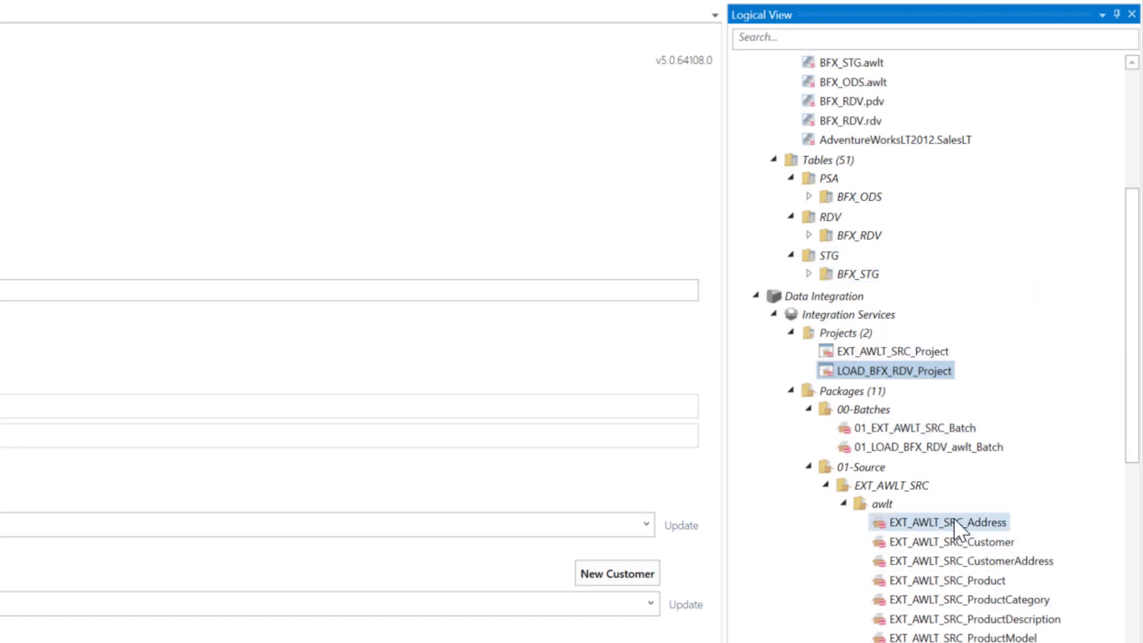
click(923, 446)
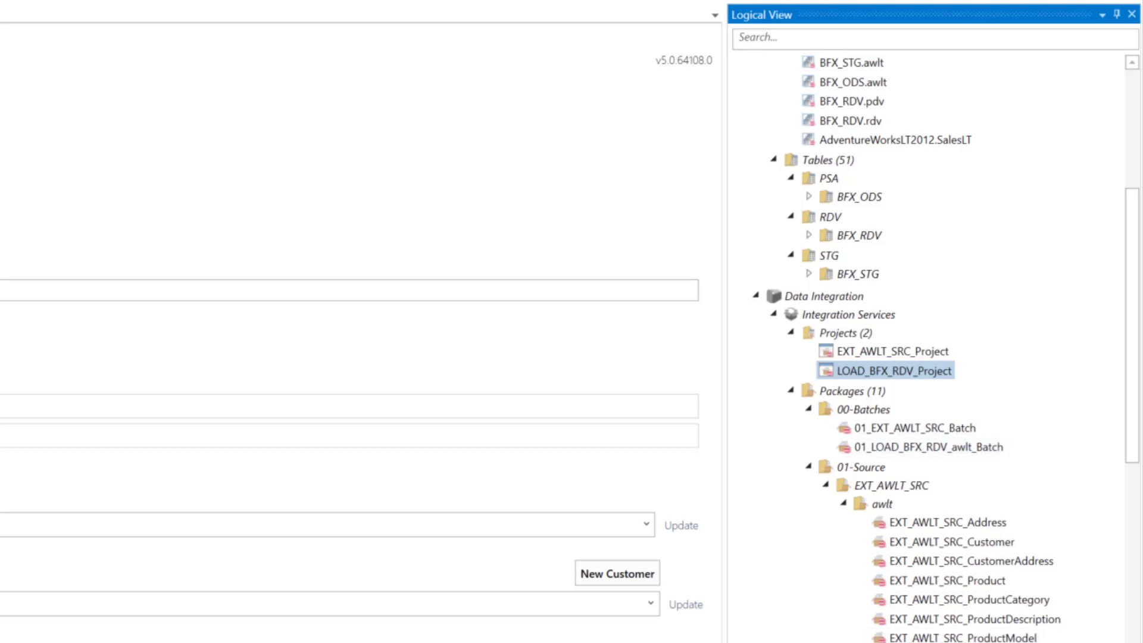
Step: Generate the Create Table Script from the Generate Scripts list
click(926, 447)
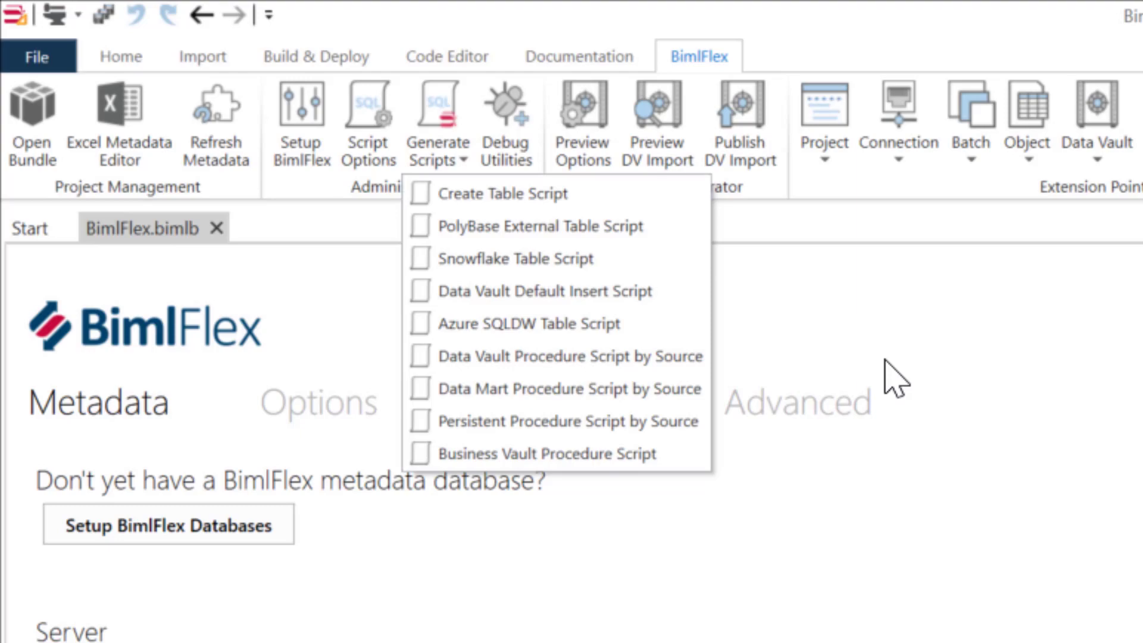
mouse_move(980, 608)
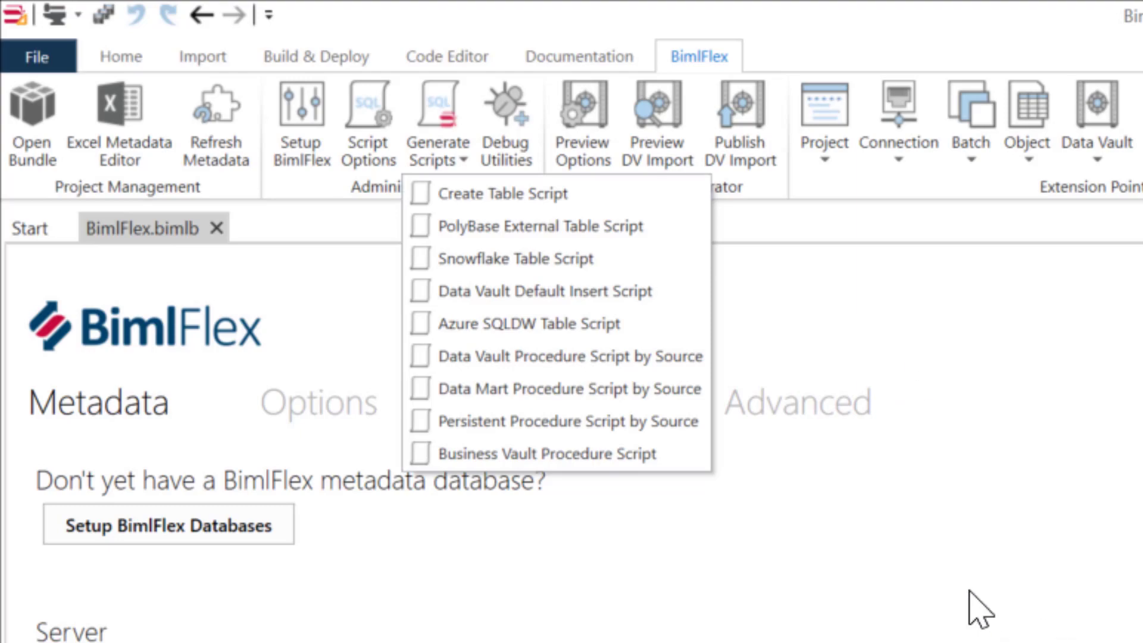
click(500, 192)
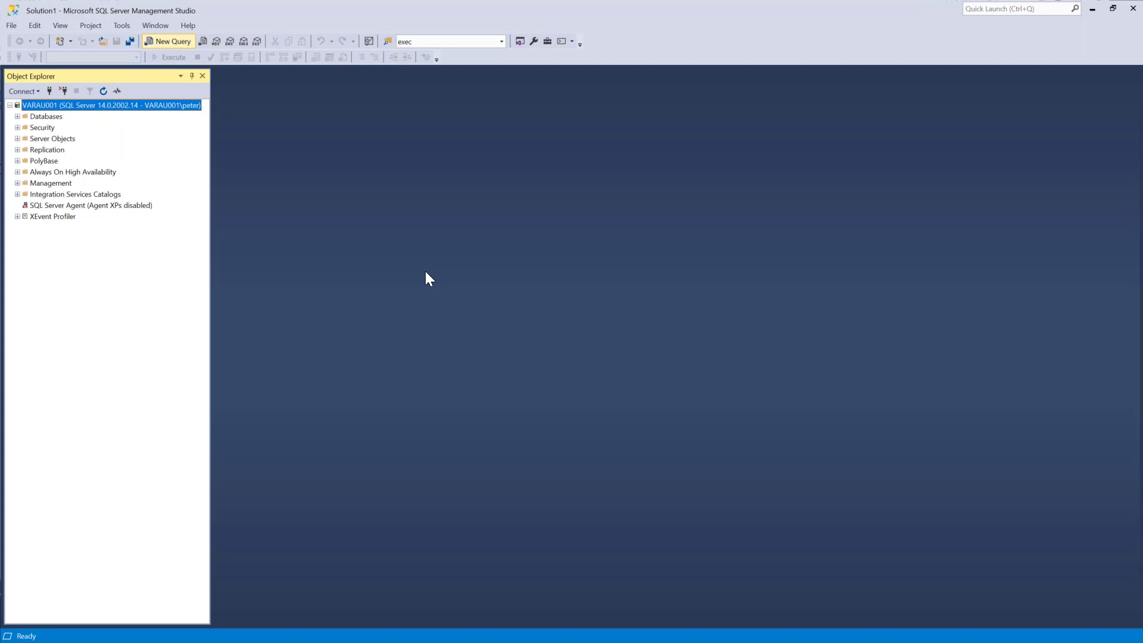
Step: Paste the generated CREATE TABLE script into a new SSMS query window
click(169, 41)
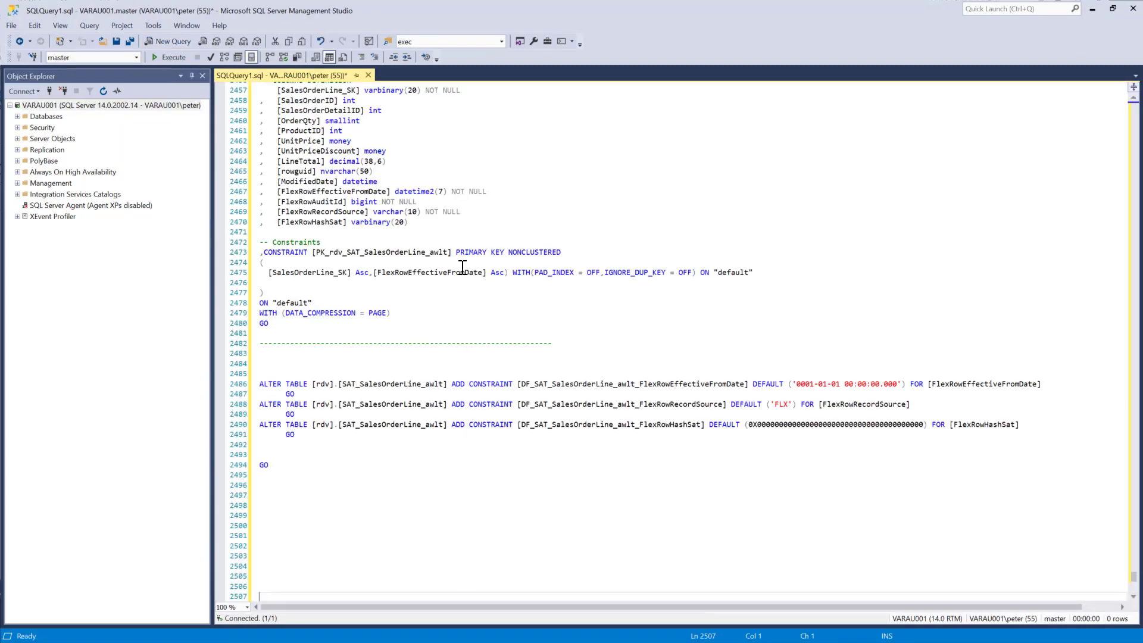
click(169, 57)
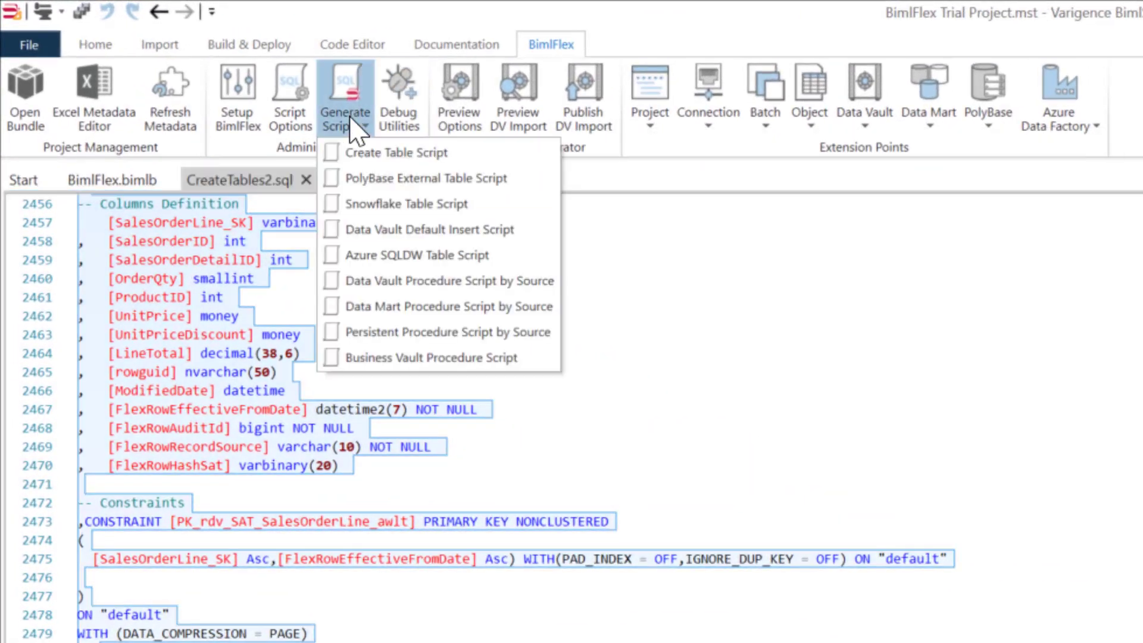
mouse_move(357, 302)
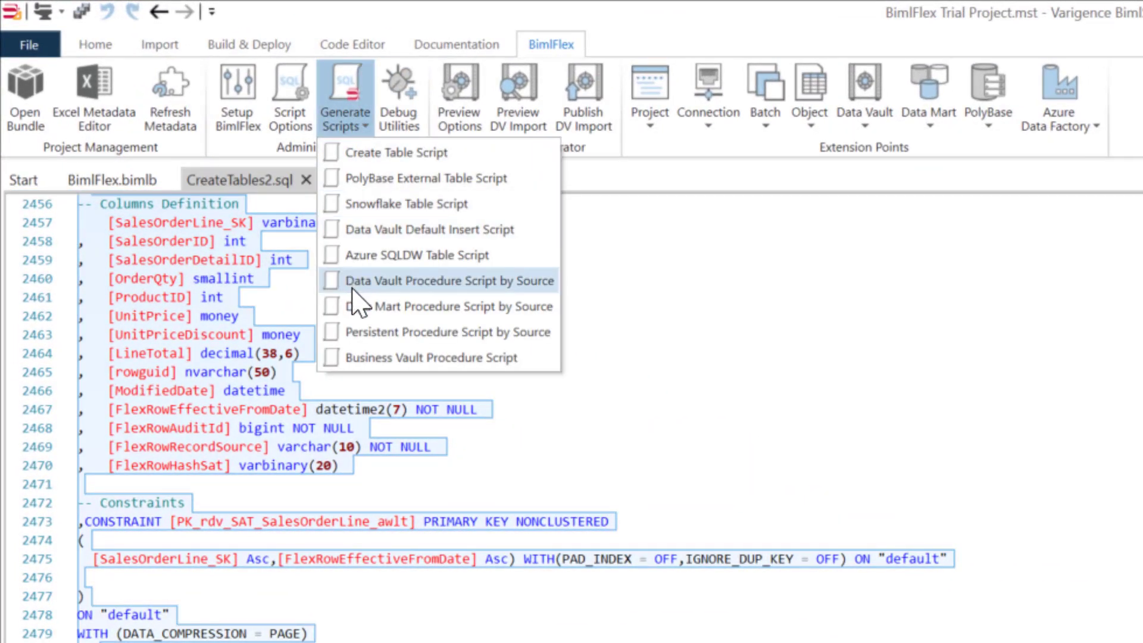
mouse_move(418, 332)
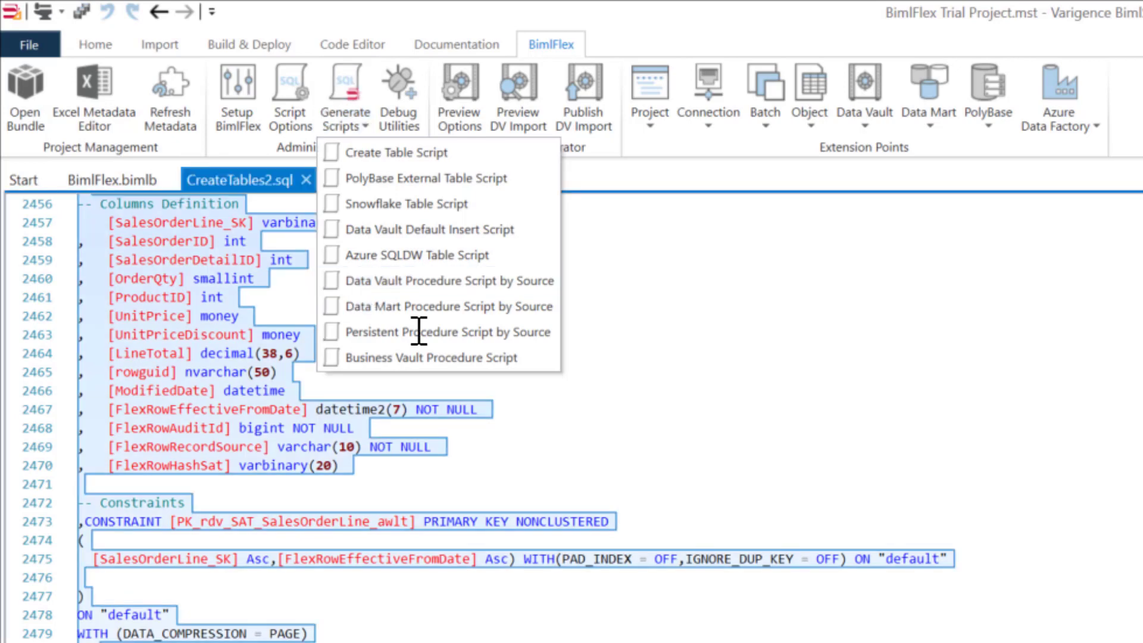
mouse_move(717, 355)
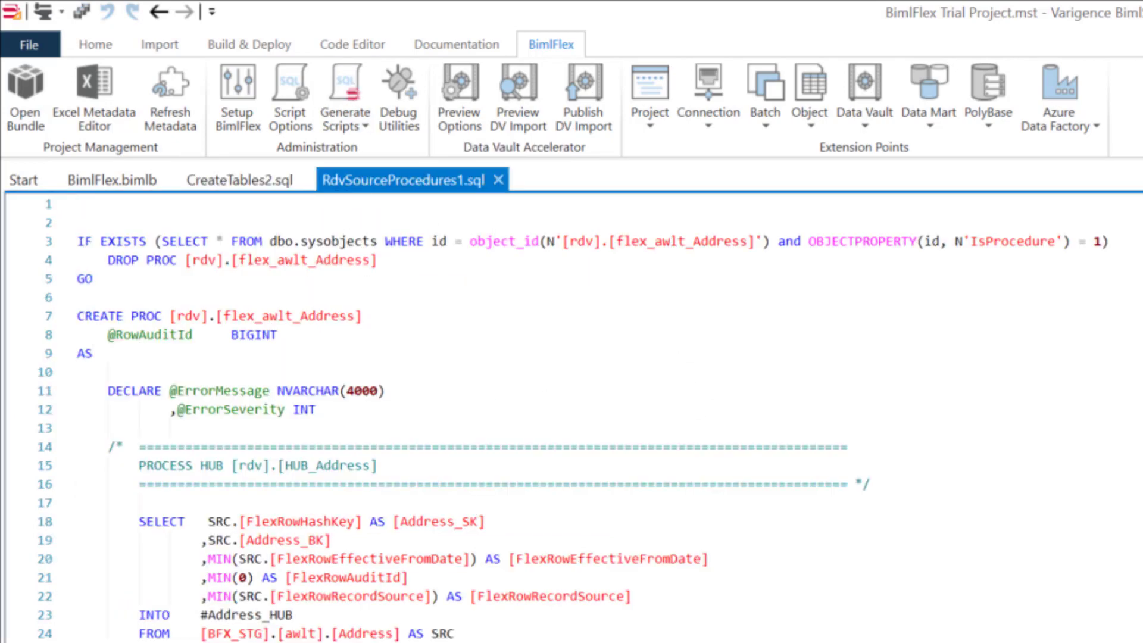
Step: Scroll through the generated RdvSourceProcedures1.sql procedure script
scroll(down, 3)
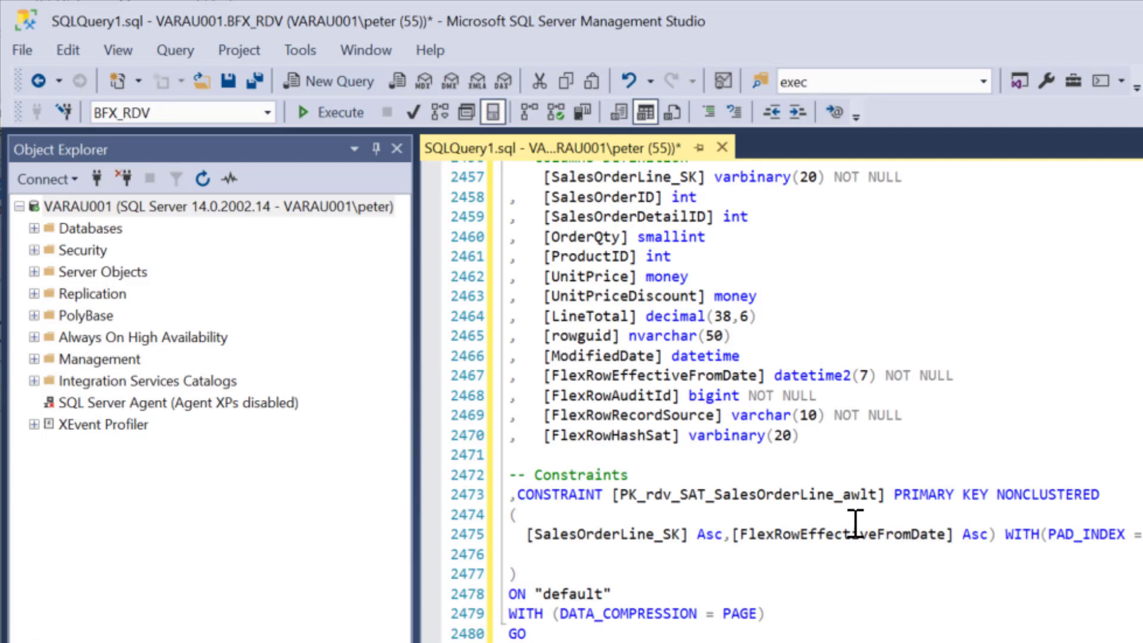
Step: Execute the table creation script against the BFX_RDV database
click(329, 80)
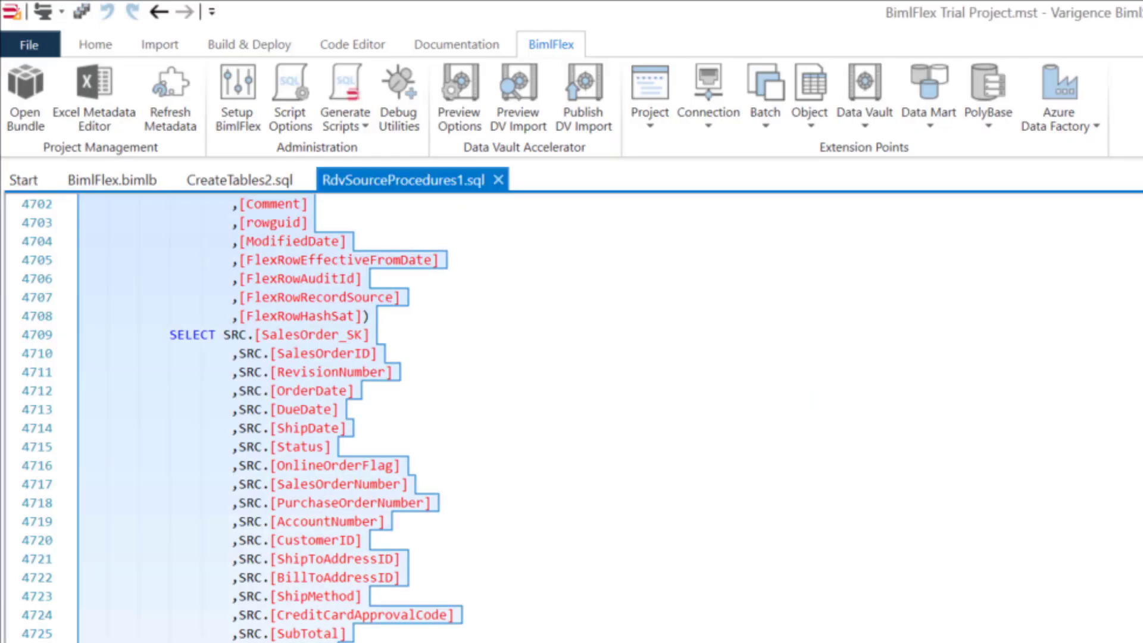
mouse_move(266, 210)
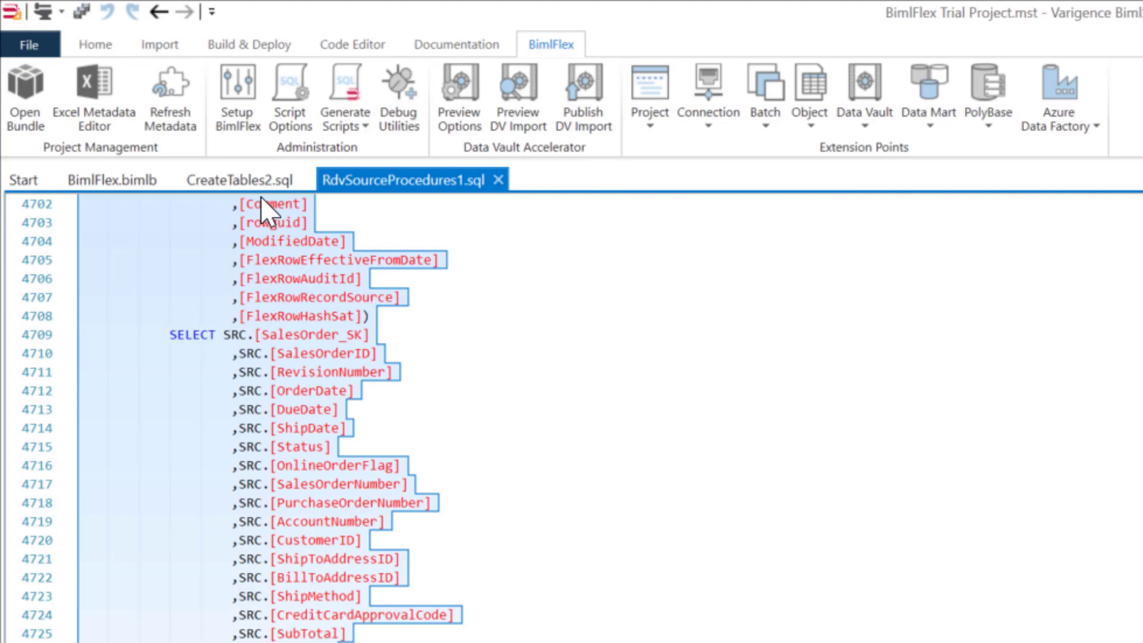
Step: Generate the Data Vault Default Insert Script, InsertDefaults1.sql, and scroll its output
click(345, 98)
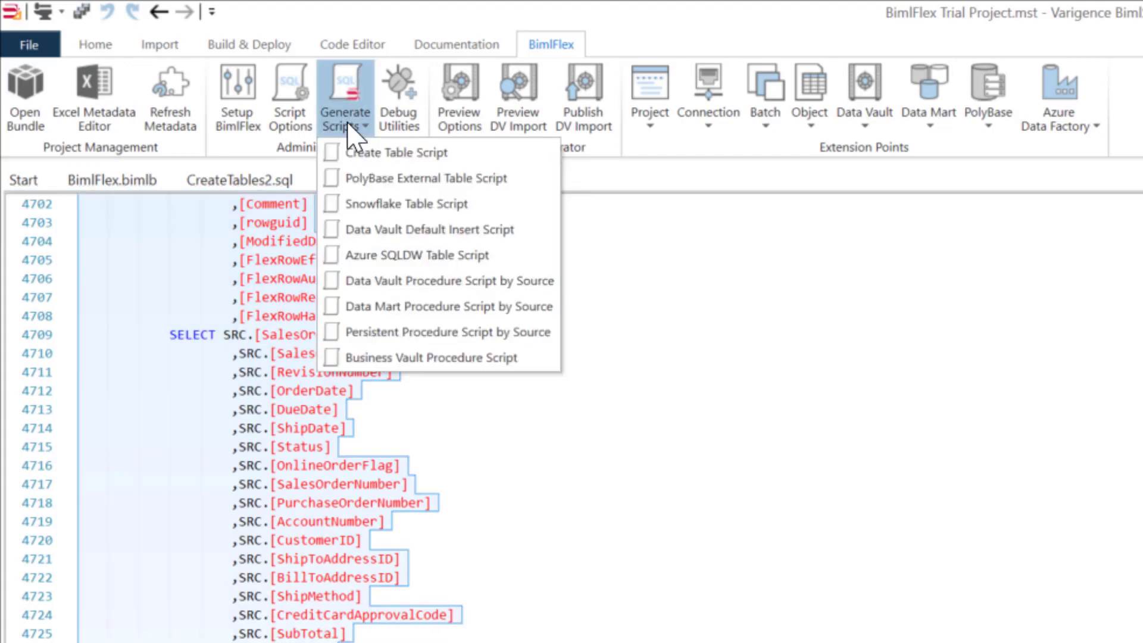
mouse_move(386, 228)
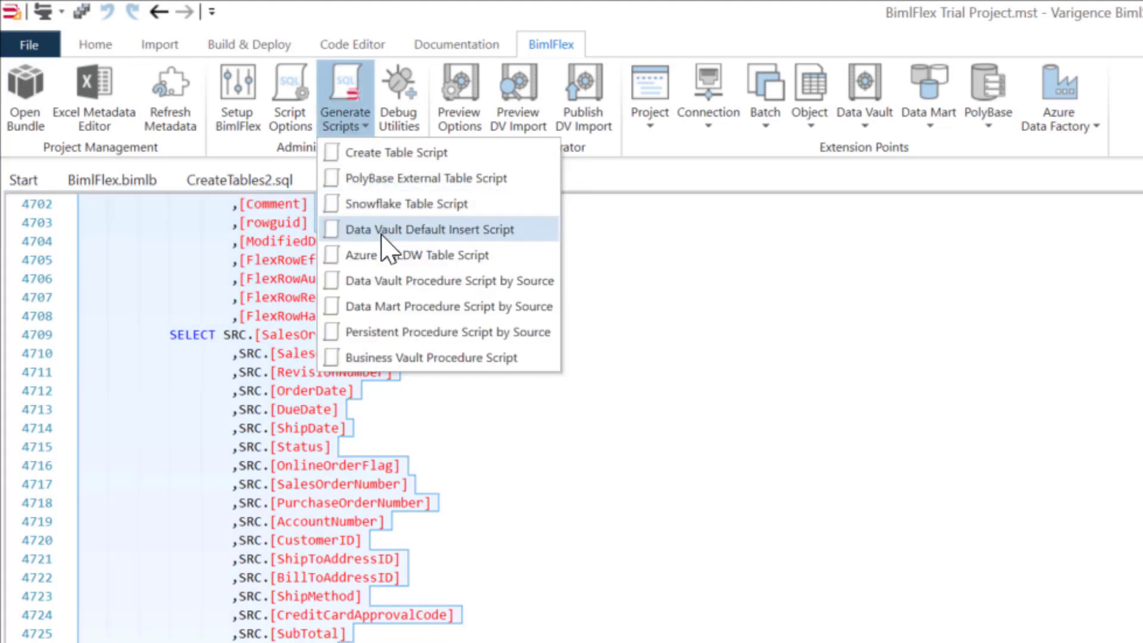
mouse_move(811, 523)
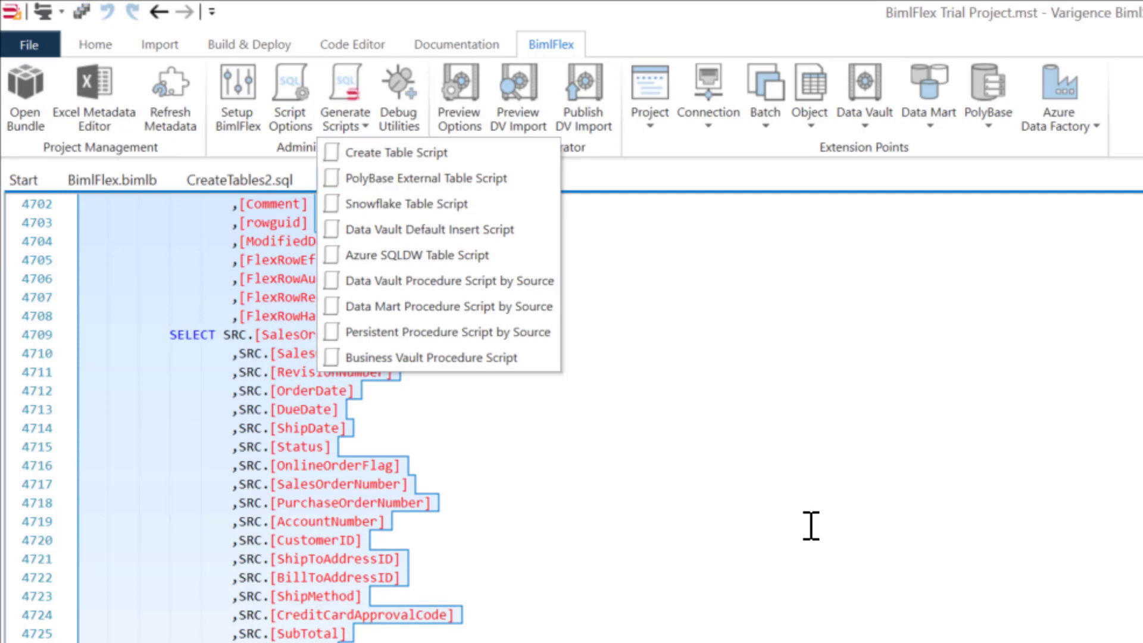
click(434, 228)
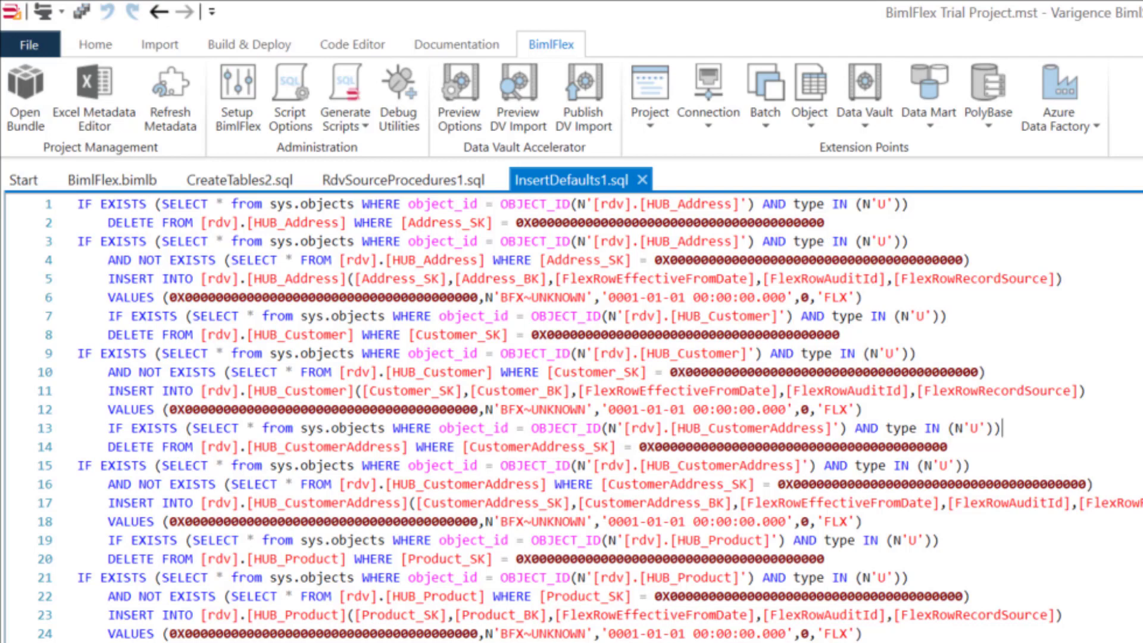
scroll(down, 3)
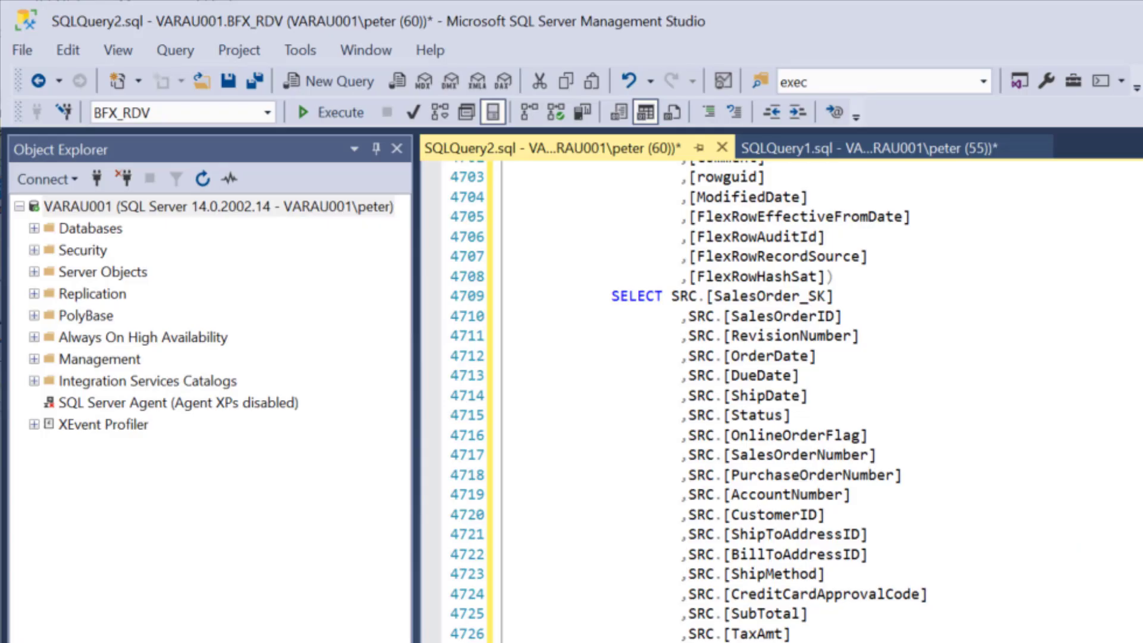
Step: View InsertDefaults1.sql in BimlStudio and reopen the Generate Scripts dropdown
click(329, 81)
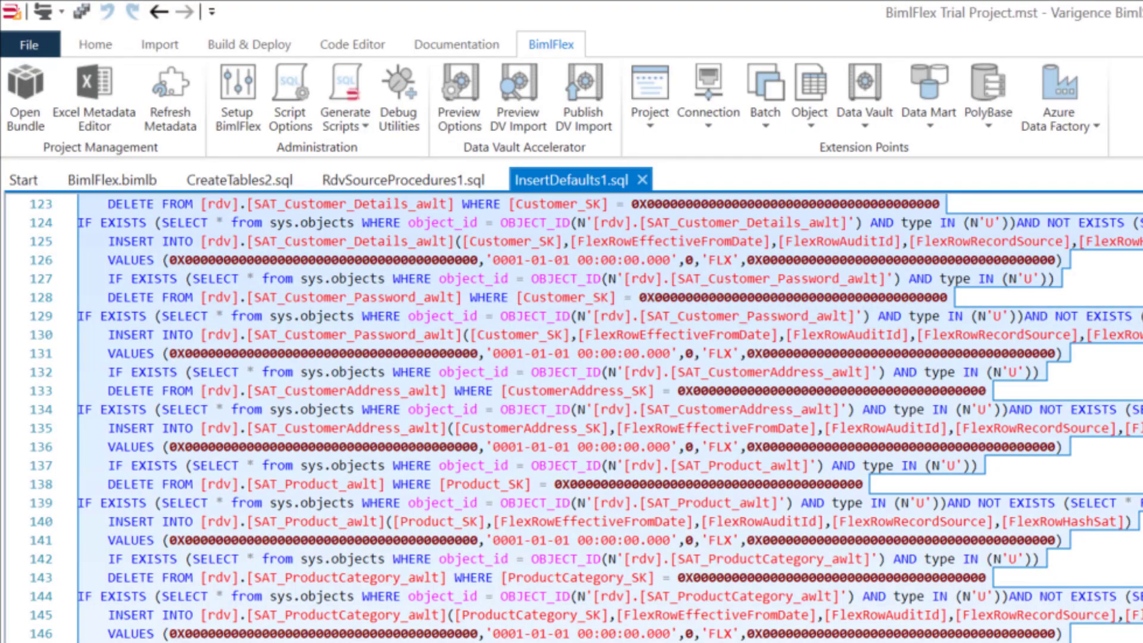
click(345, 98)
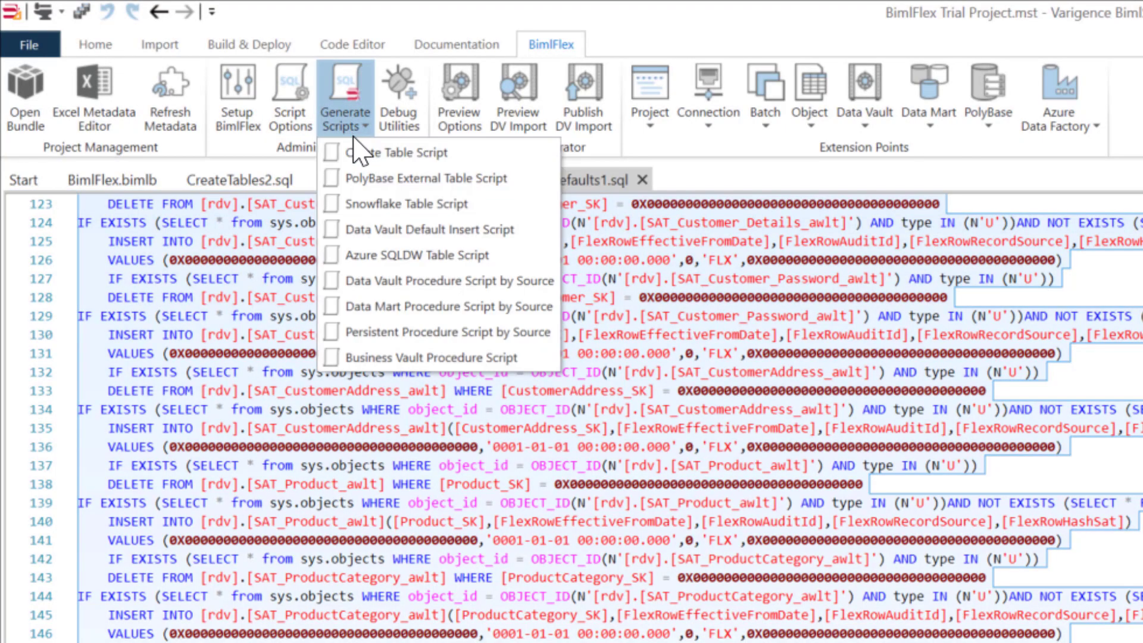
mouse_move(393, 357)
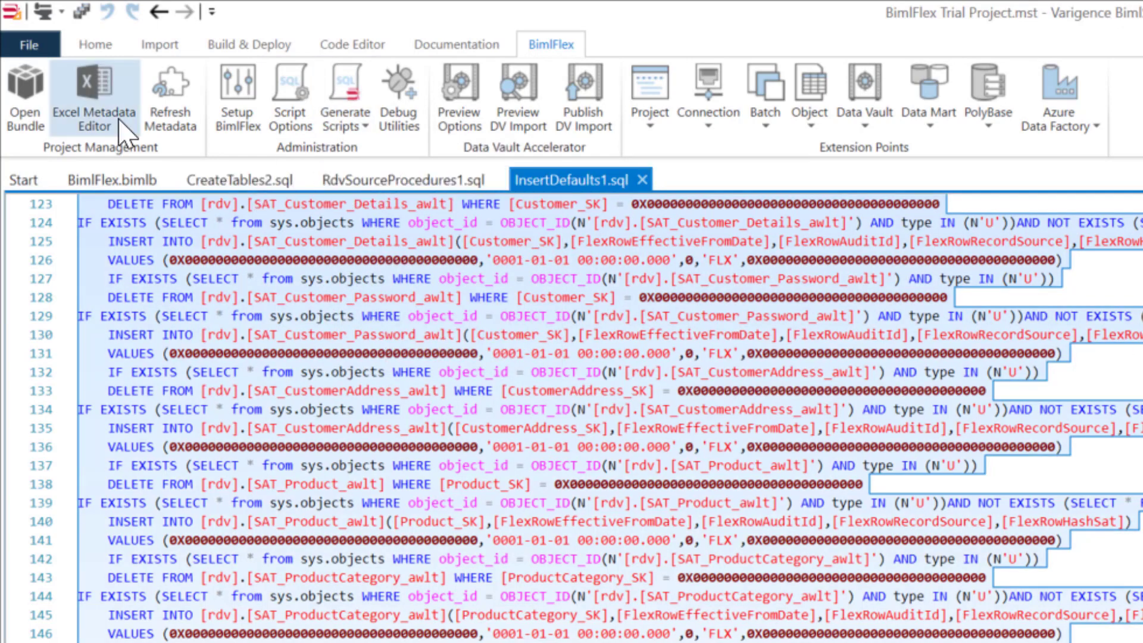
mouse_move(49, 36)
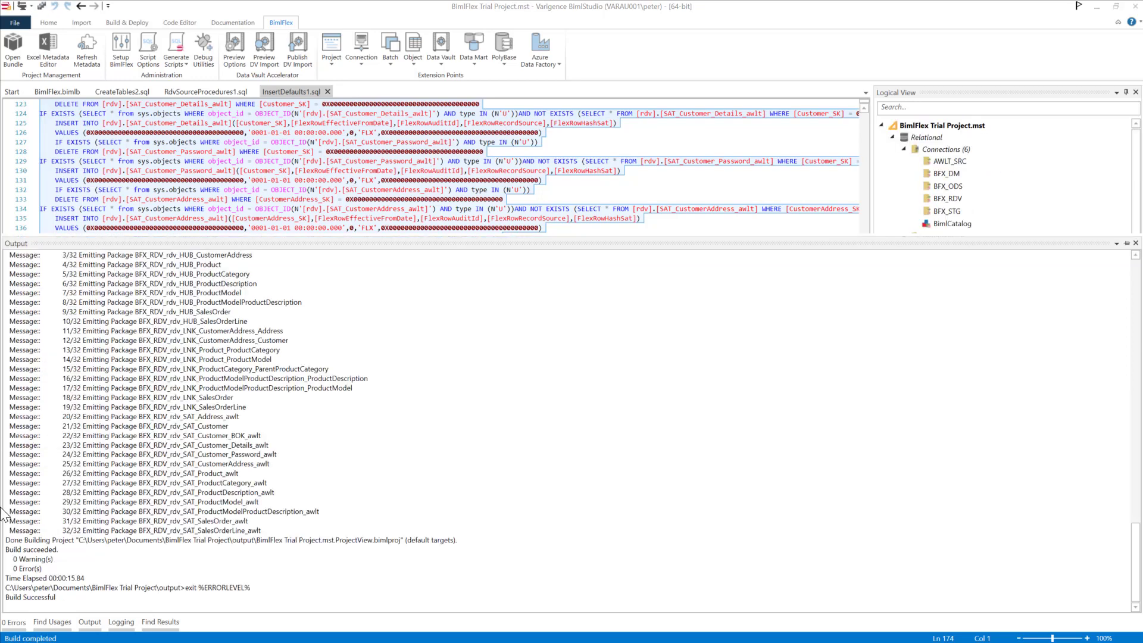
mouse_move(453, 427)
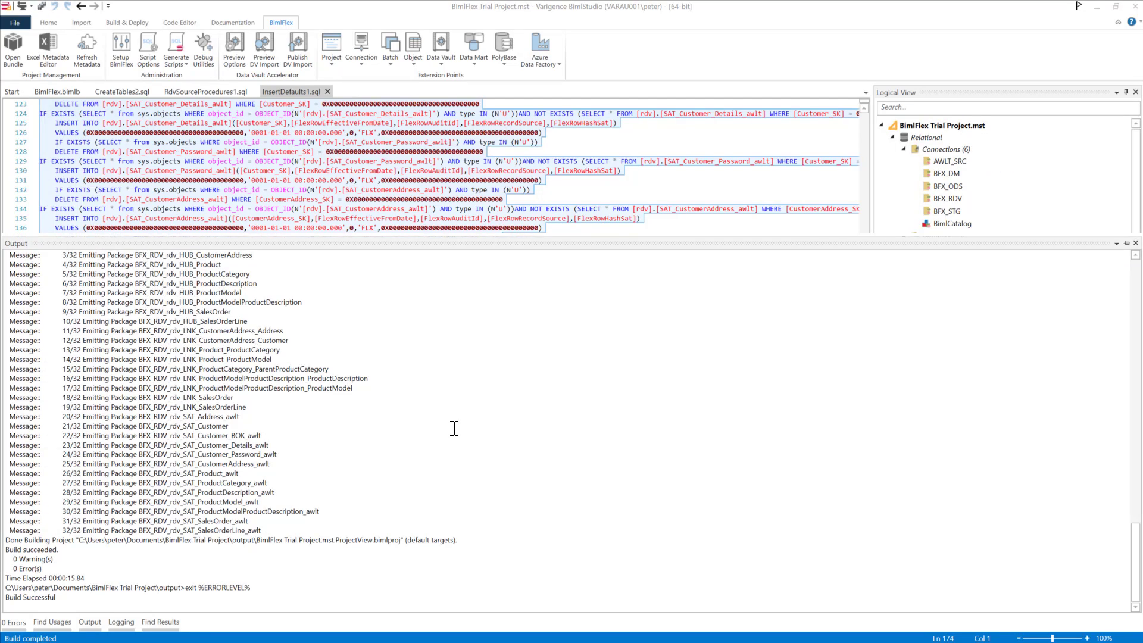
mouse_move(461, 429)
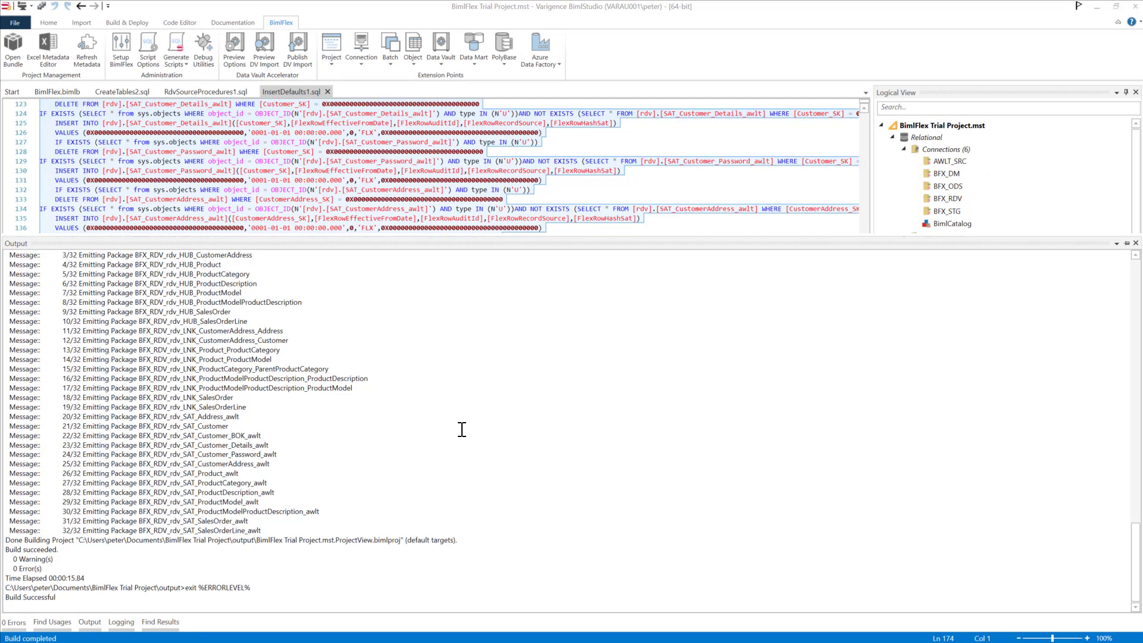
mouse_move(646, 490)
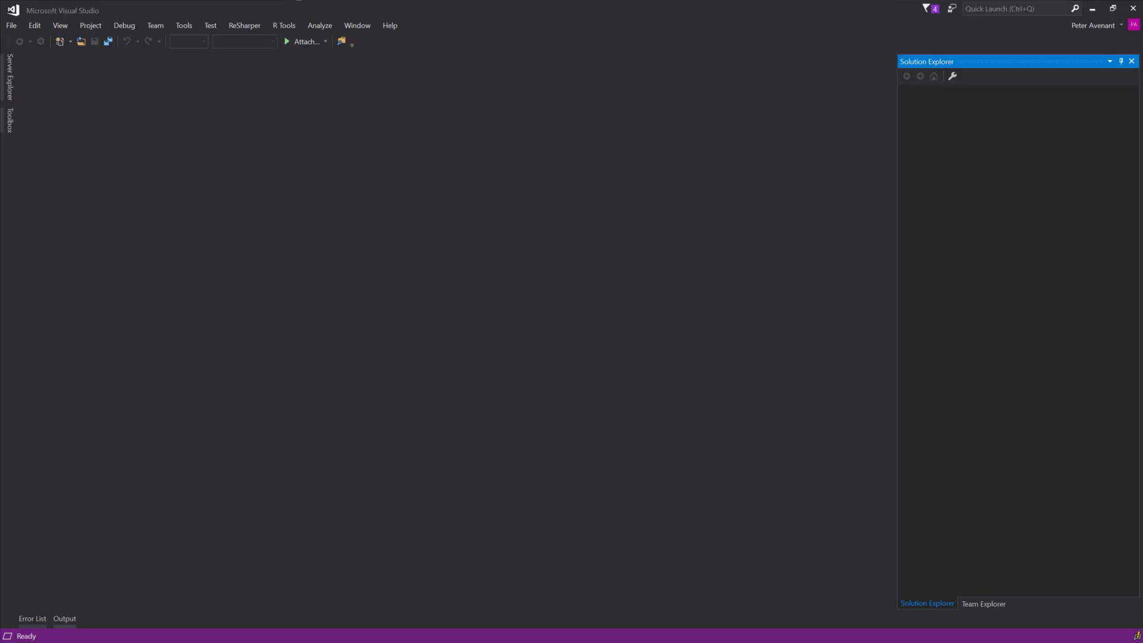
mouse_move(11, 25)
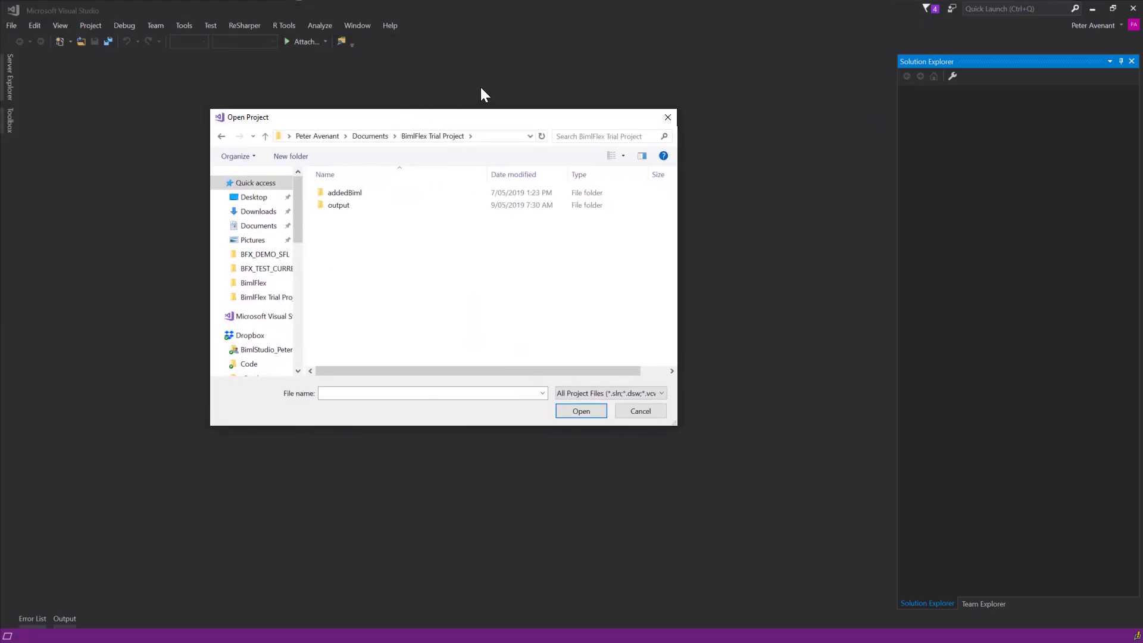
mouse_move(353, 143)
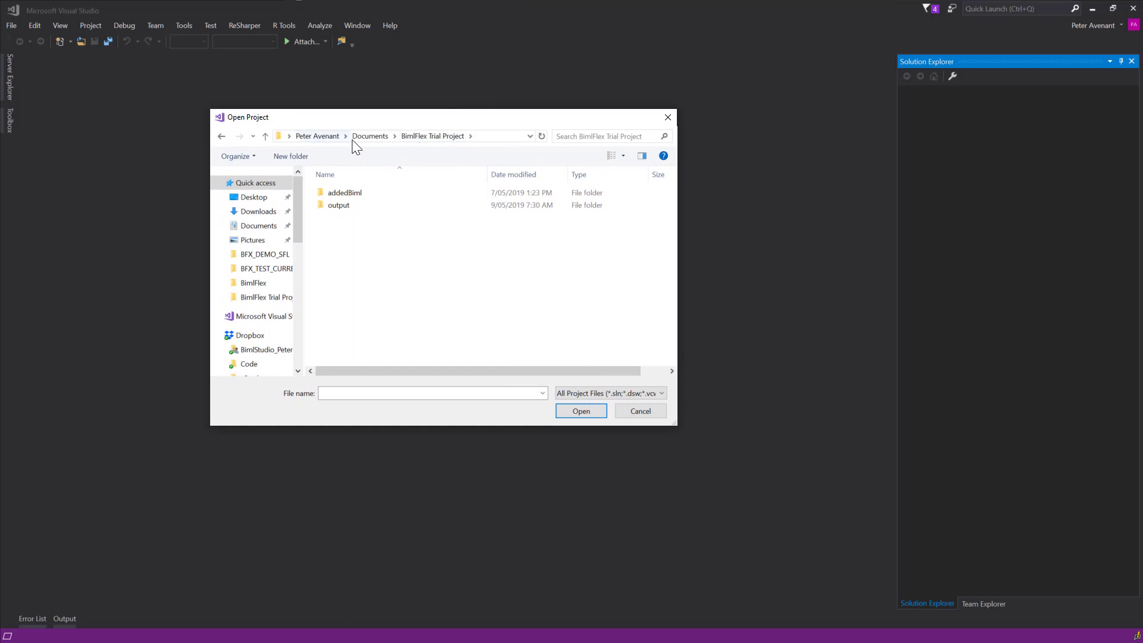
mouse_move(334, 218)
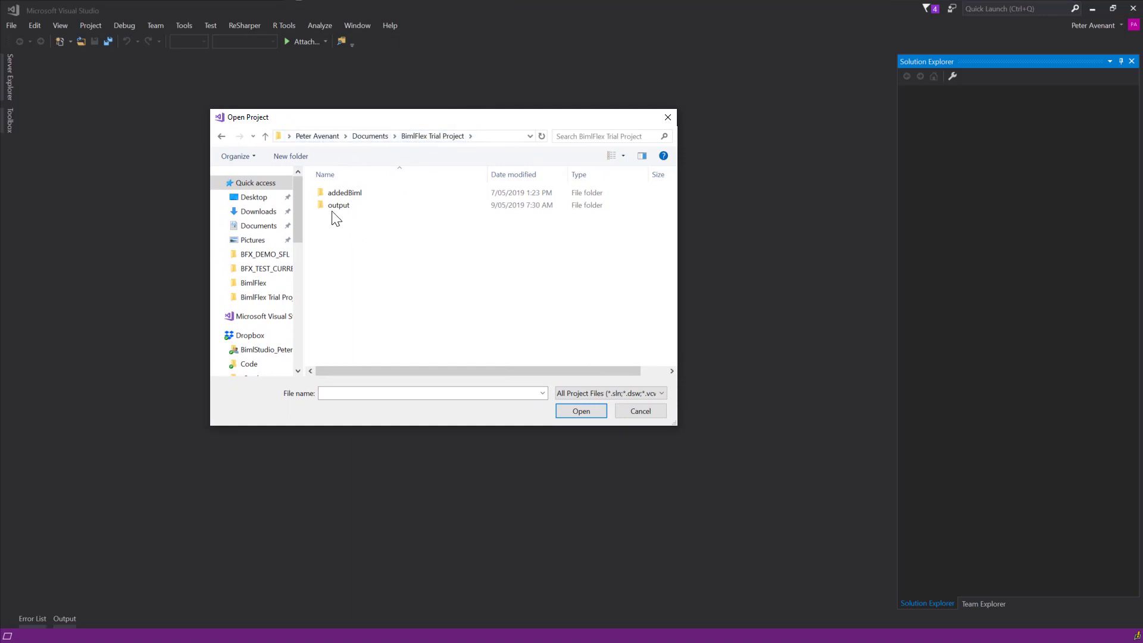
Step: Browse into the trial project's output folder and open the LOAD_BFX_RDV project folder
double_click(338, 205)
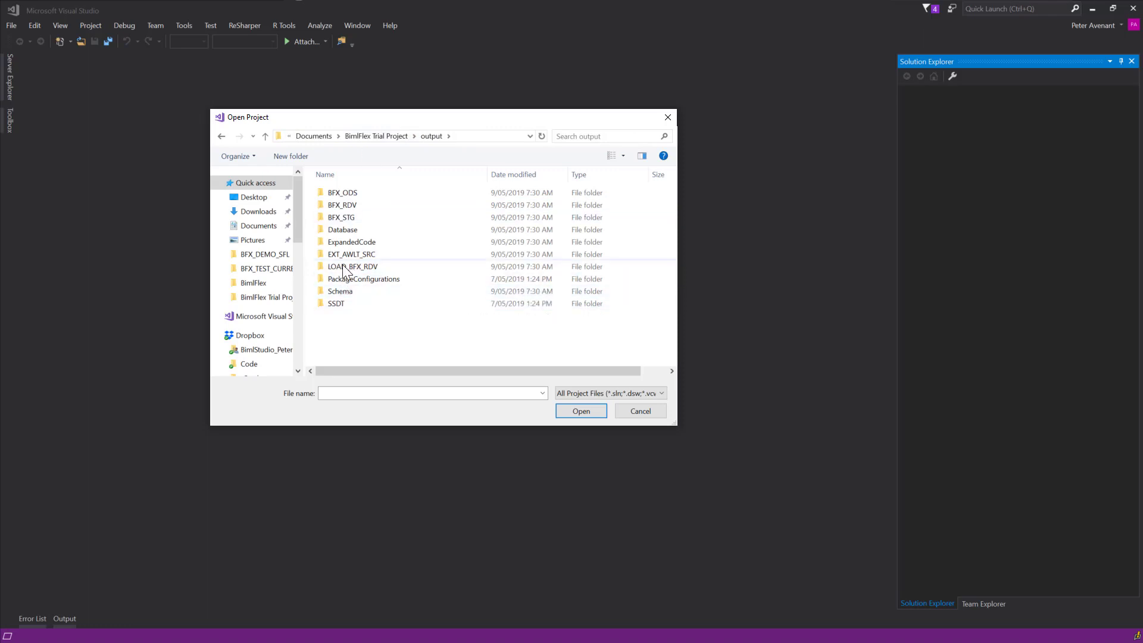
click(353, 266)
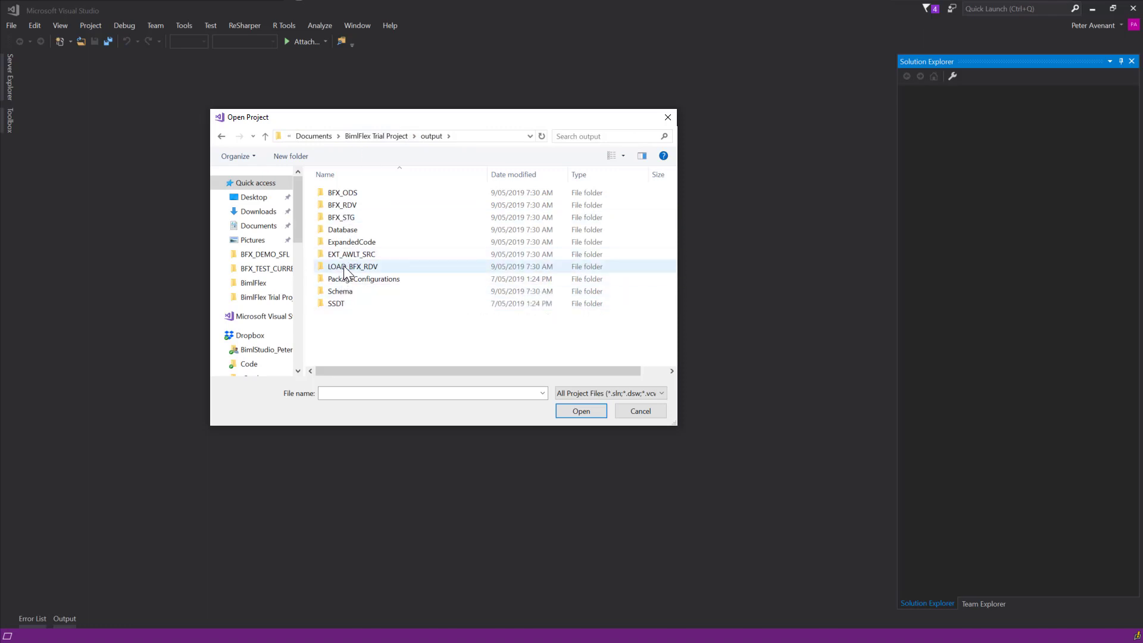
mouse_move(352, 253)
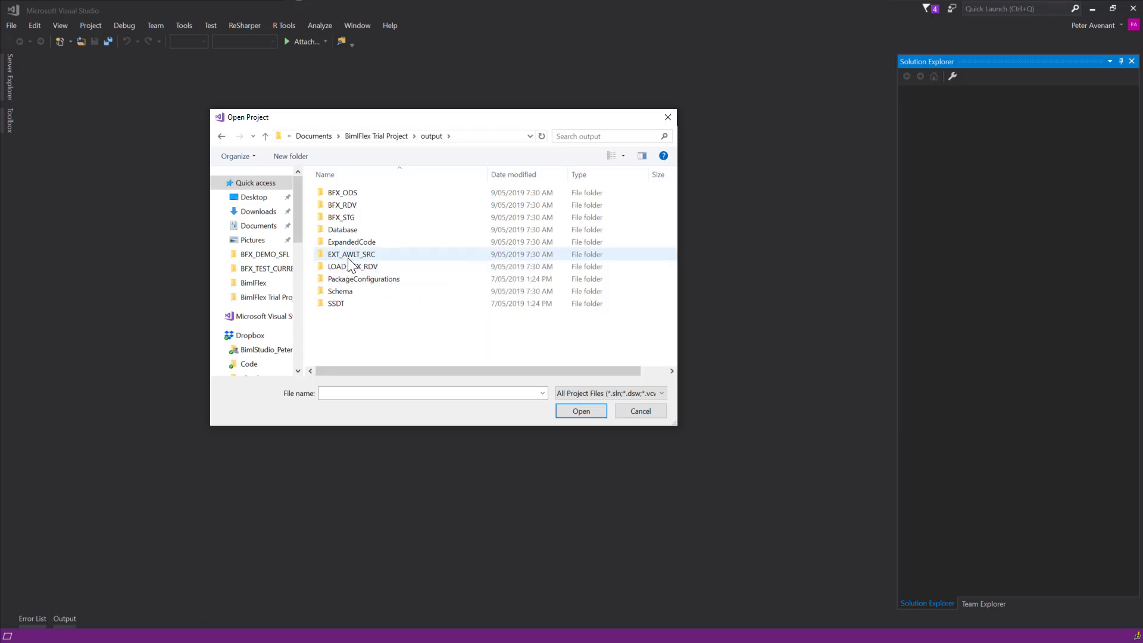
mouse_move(352, 266)
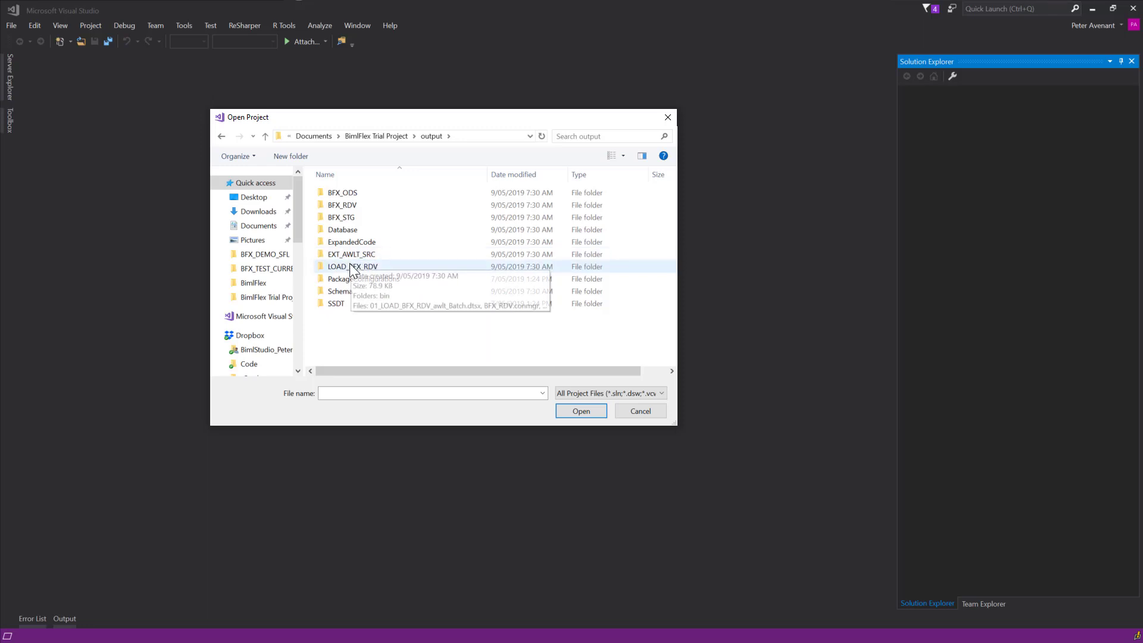
double_click(353, 266)
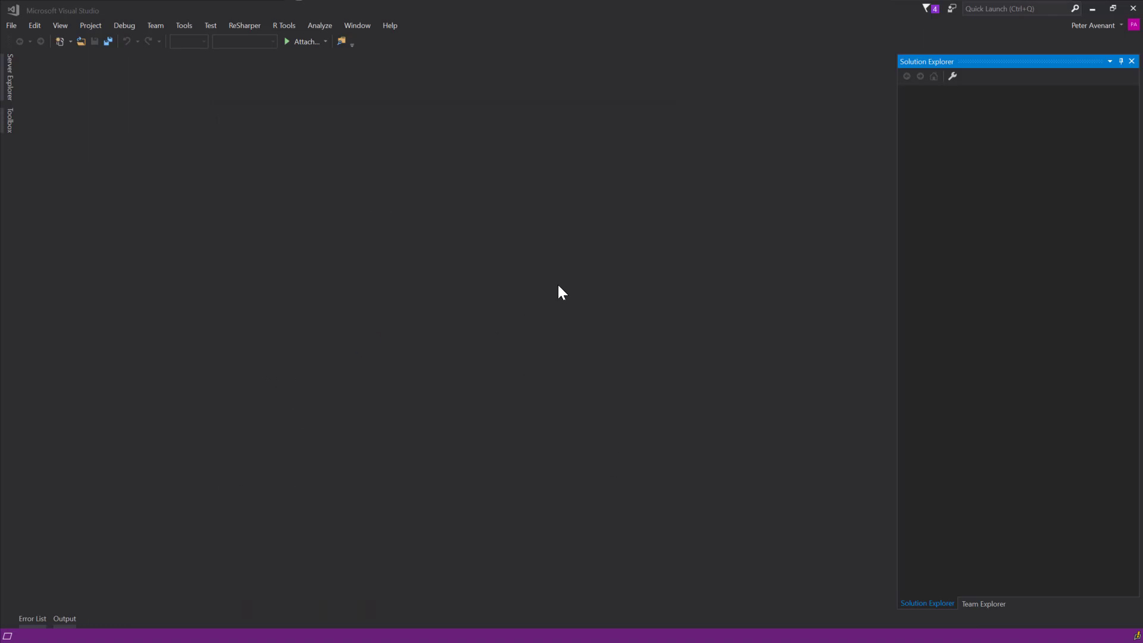
mouse_move(910, 459)
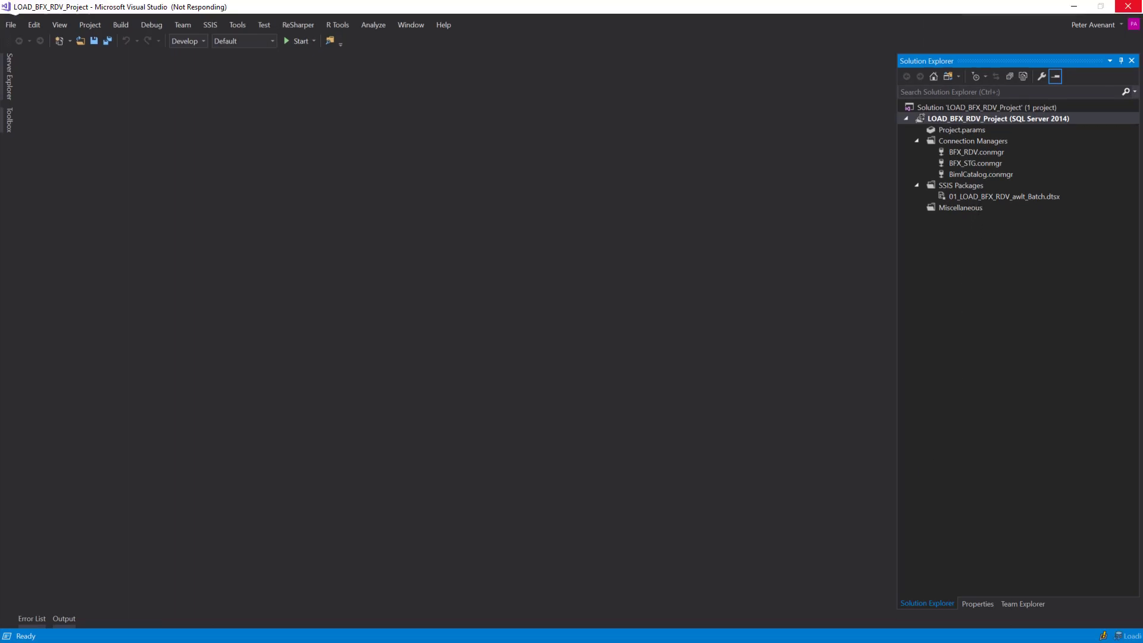
Step: Open 01_LOAD_BFX_RDV_awlt_Batch.dtsx and scroll through its nested awlt sequence containers
click(1003, 197)
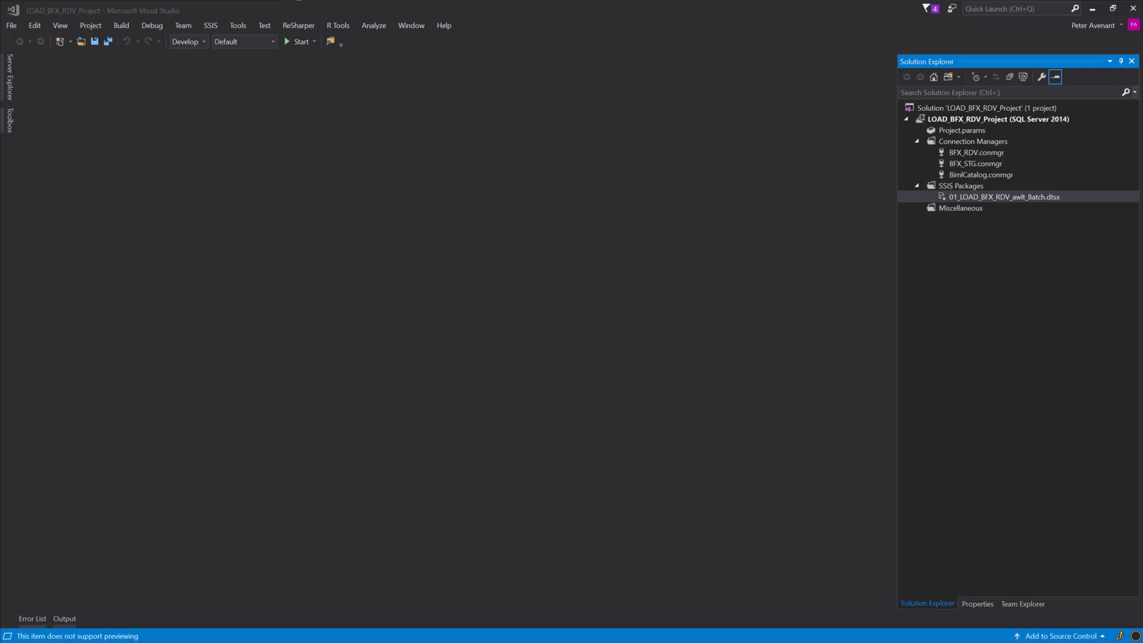
mouse_move(970, 207)
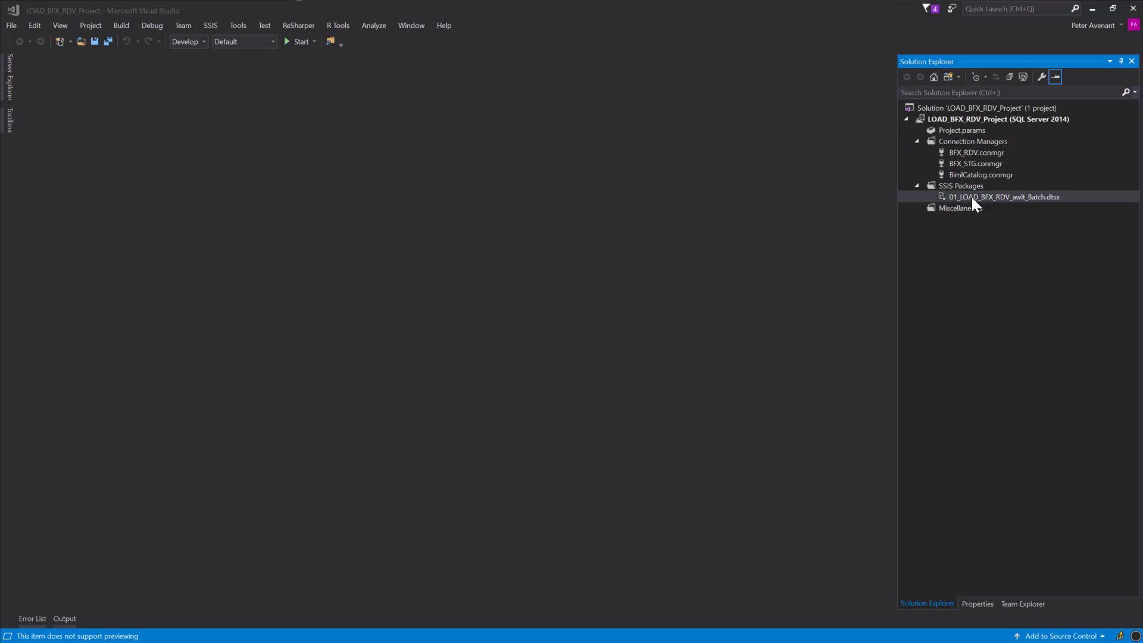
double_click(1004, 197)
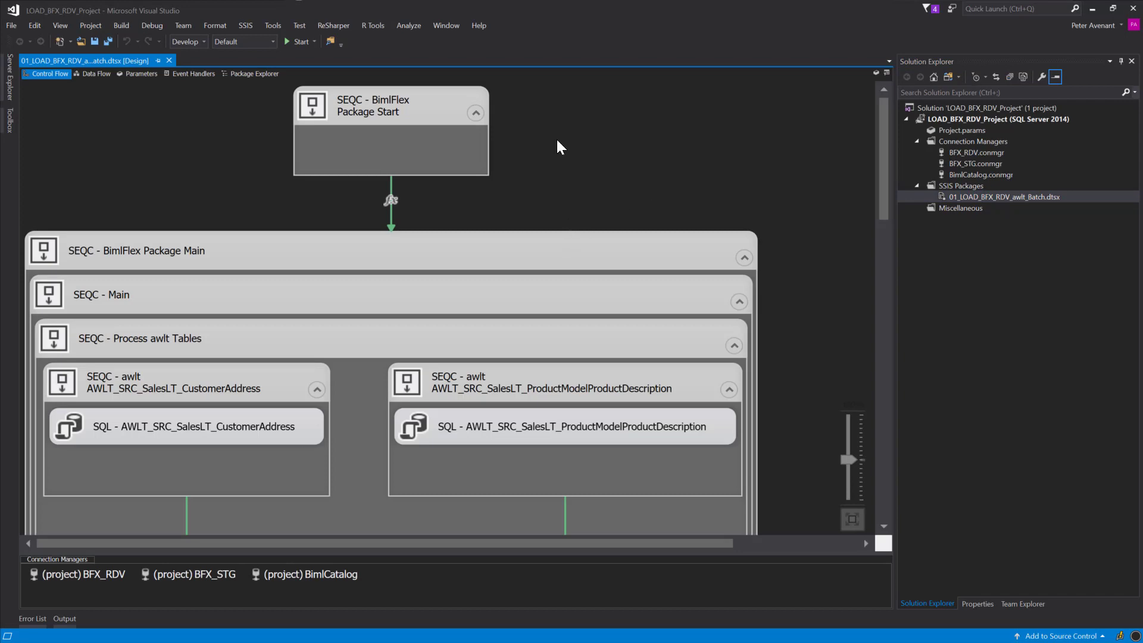
scroll(down, 3)
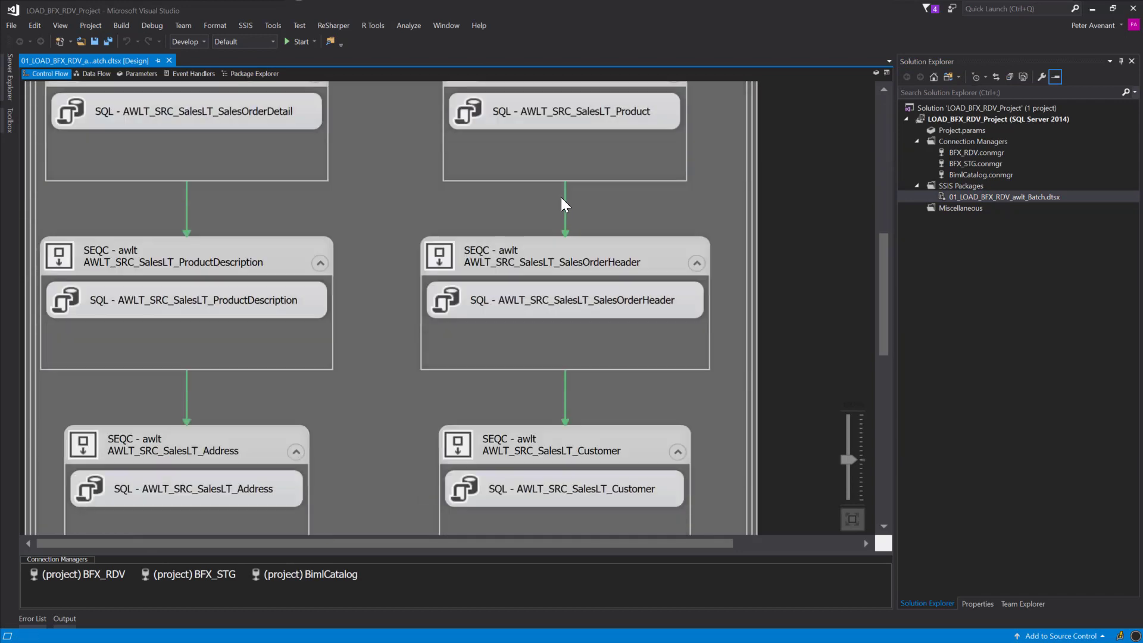
scroll(up, 3)
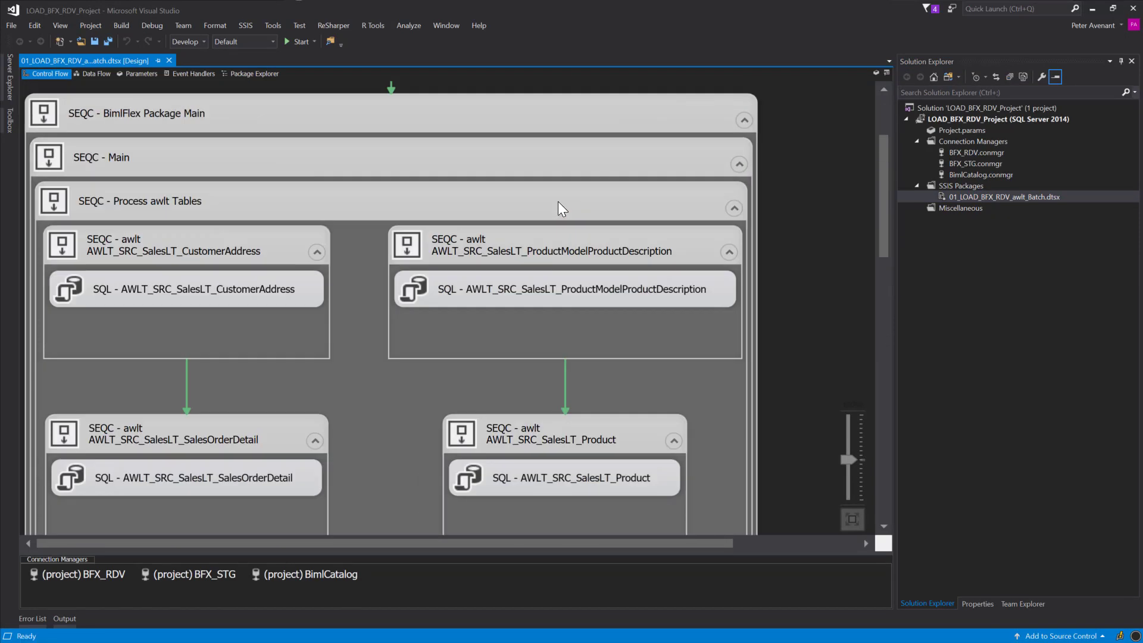
scroll(up, 3)
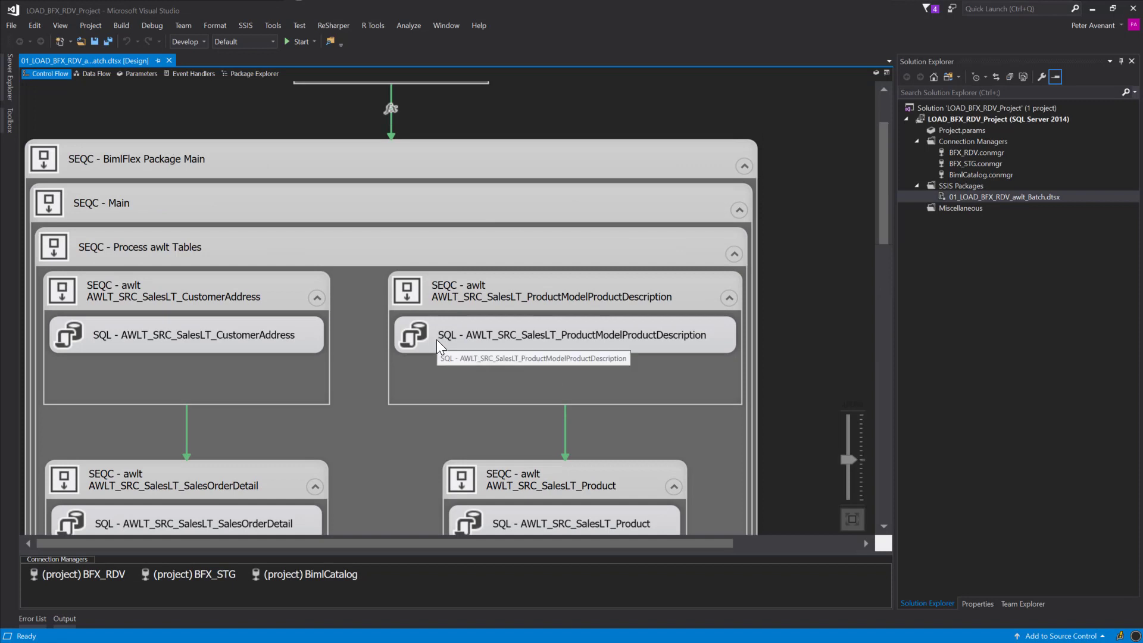
scroll(up, 3)
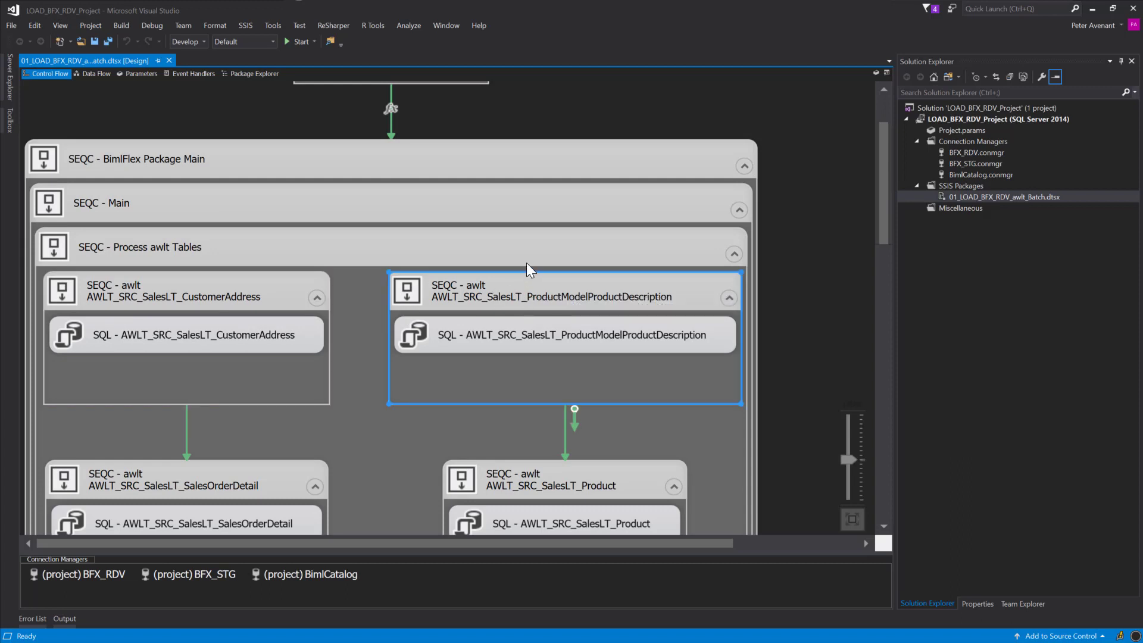
mouse_move(422, 340)
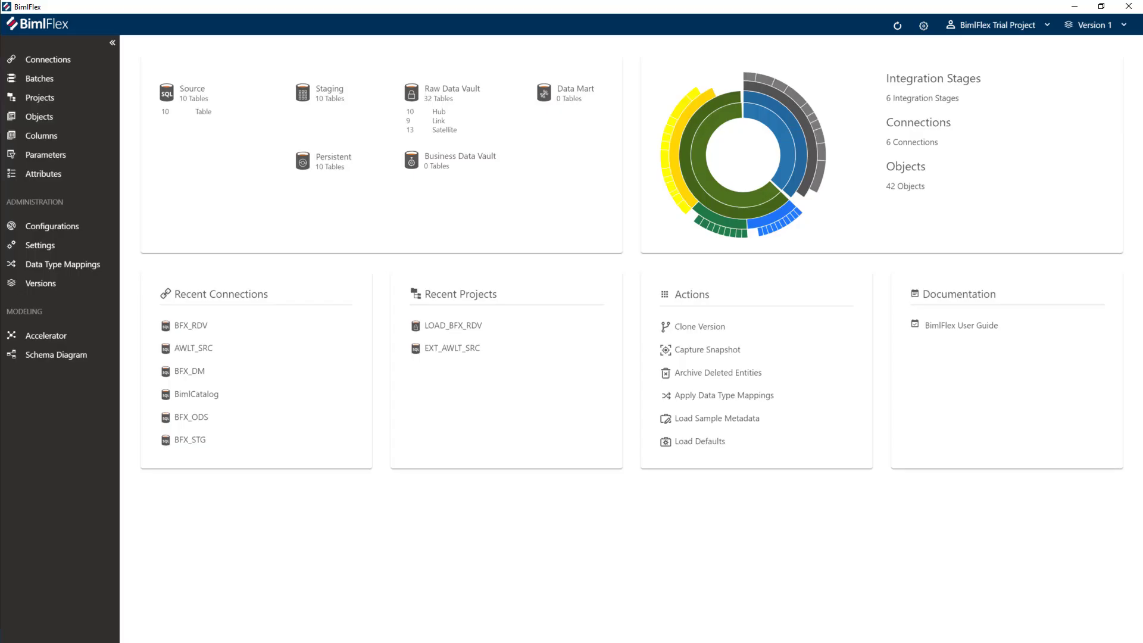
mouse_move(39, 78)
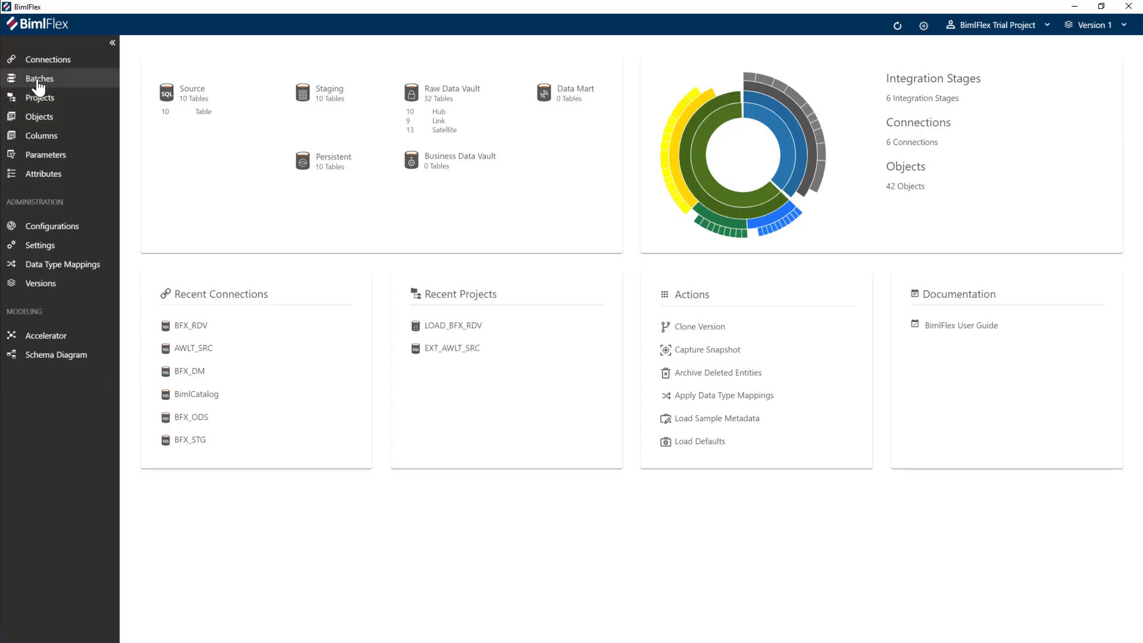
Step: Show the LOAD_BFX_RDV batch with its threads and Raw Data Vault hub, link and satellite objects
click(39, 78)
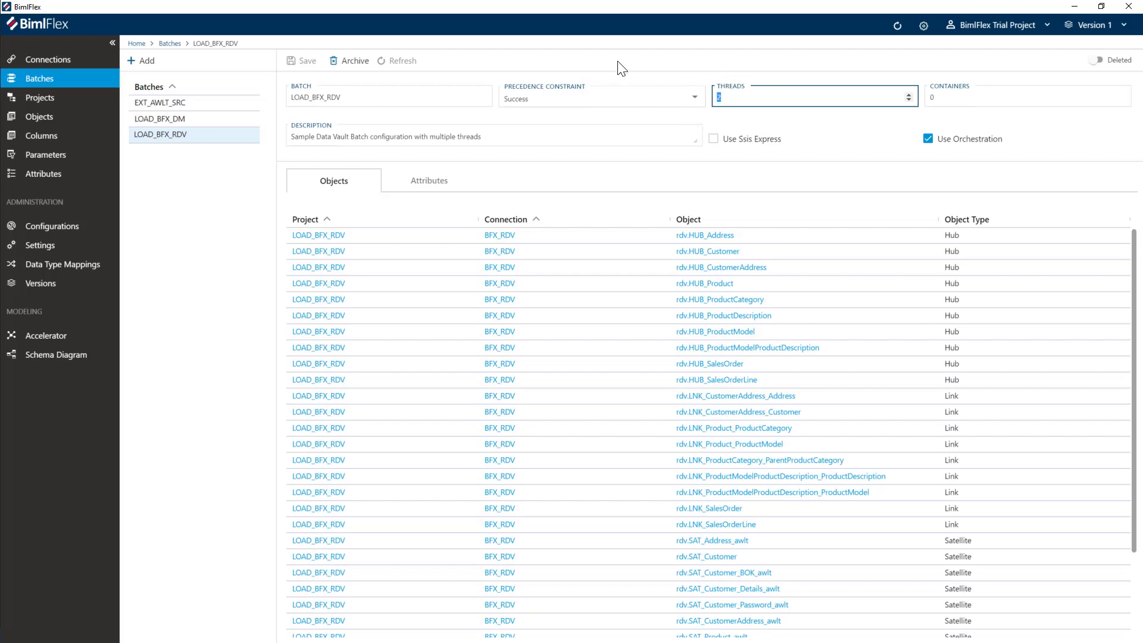
mouse_move(660, 129)
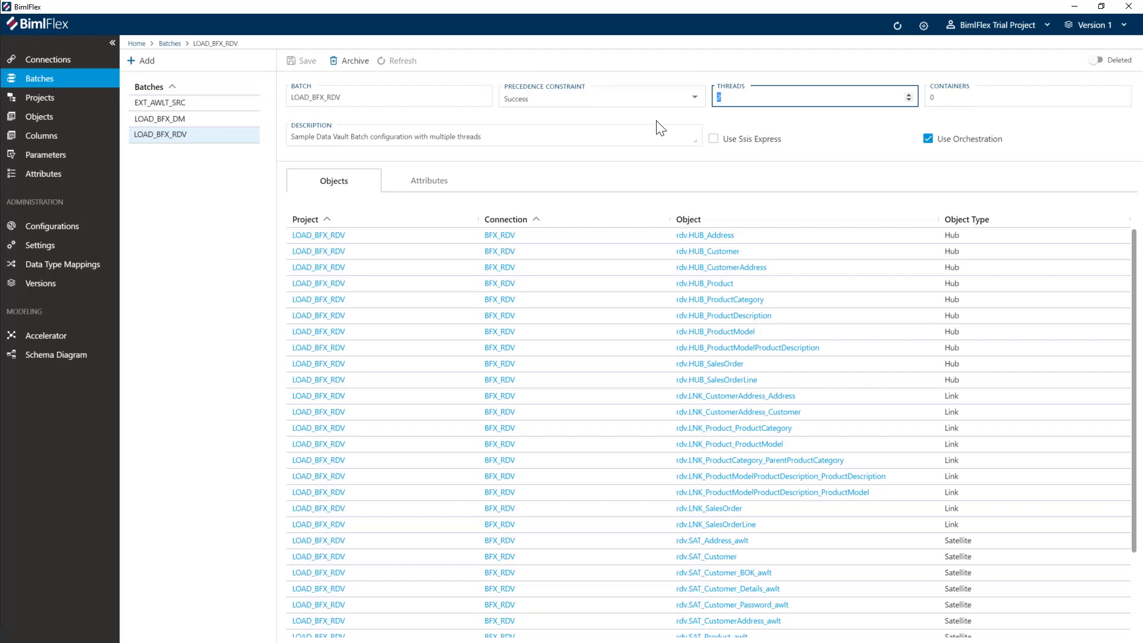
mouse_move(231, 222)
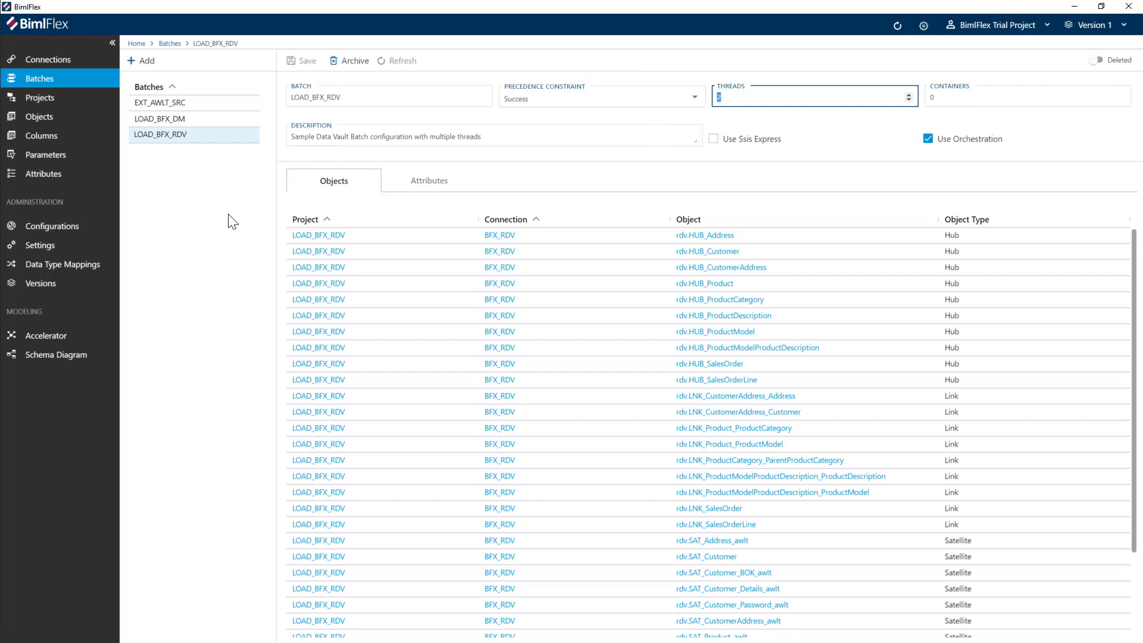